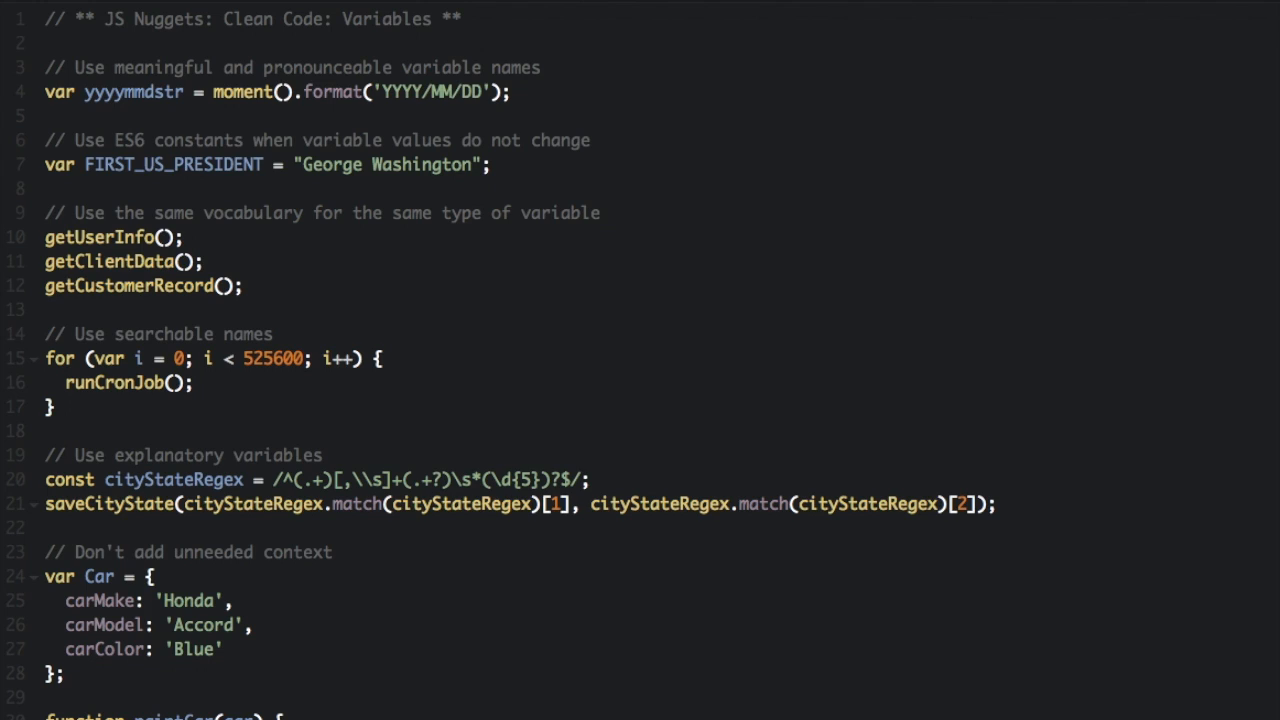
pyautogui.moveTo(834, 242)
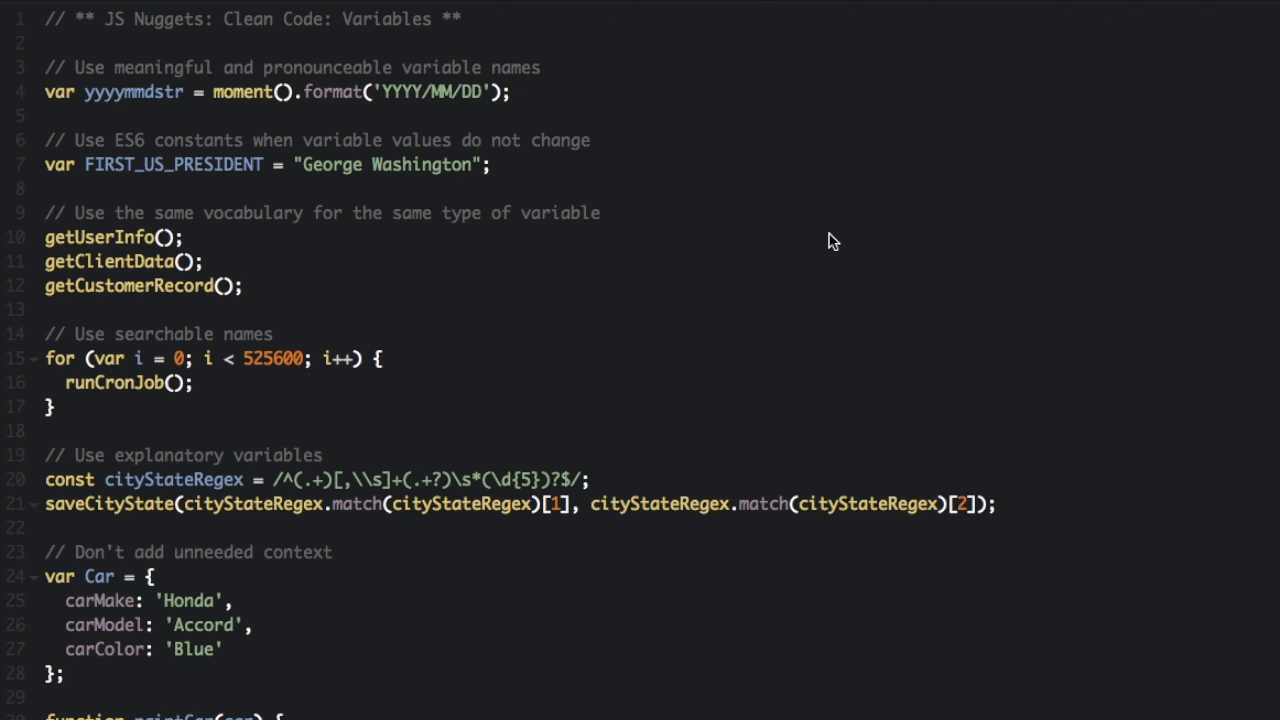
pyautogui.moveTo(104, 112)
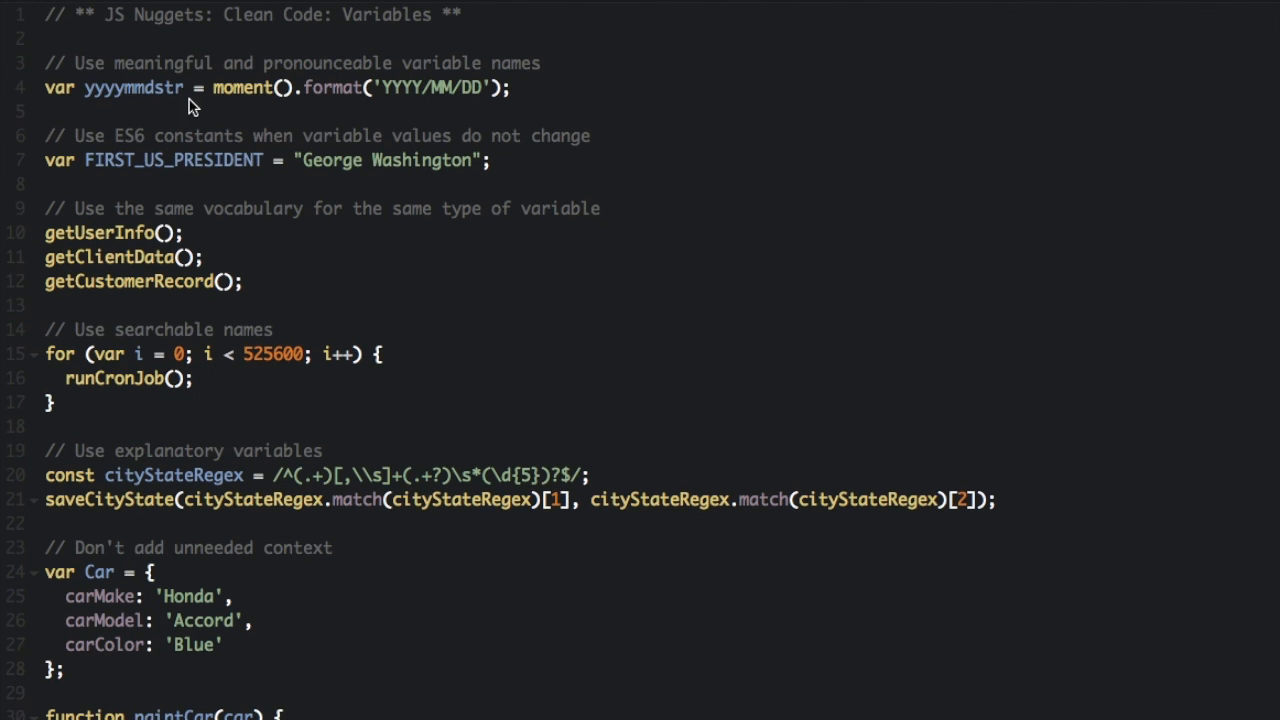
pyautogui.moveTo(125, 93)
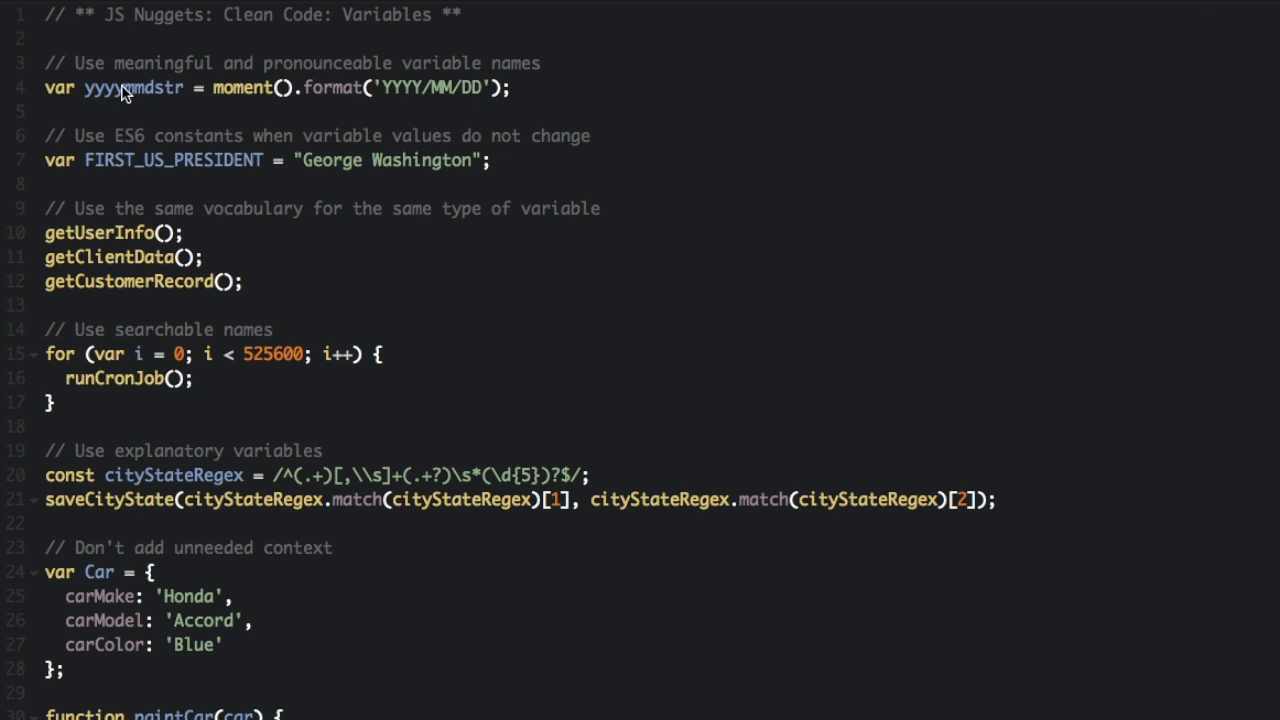
# - Rename the yyyymmdstr date variable to yearMonthDay
pyautogui.doubleClick(132, 87)
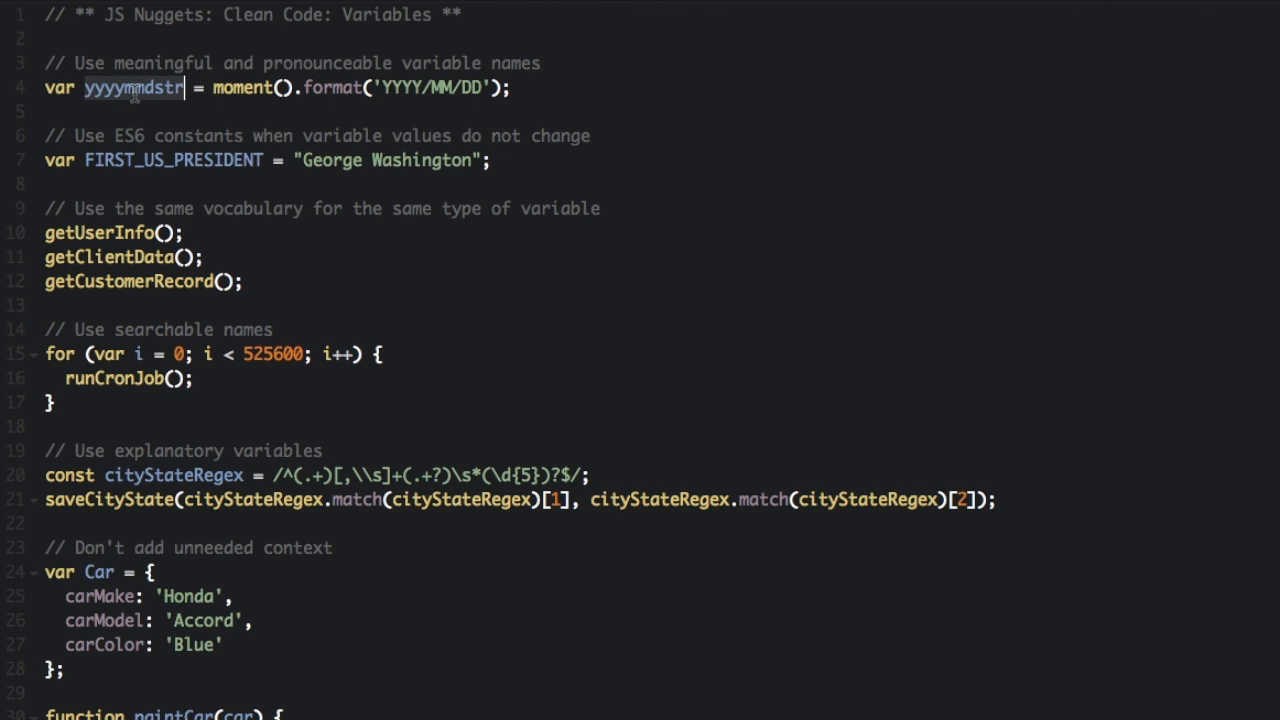
pyautogui.moveTo(493, 145)
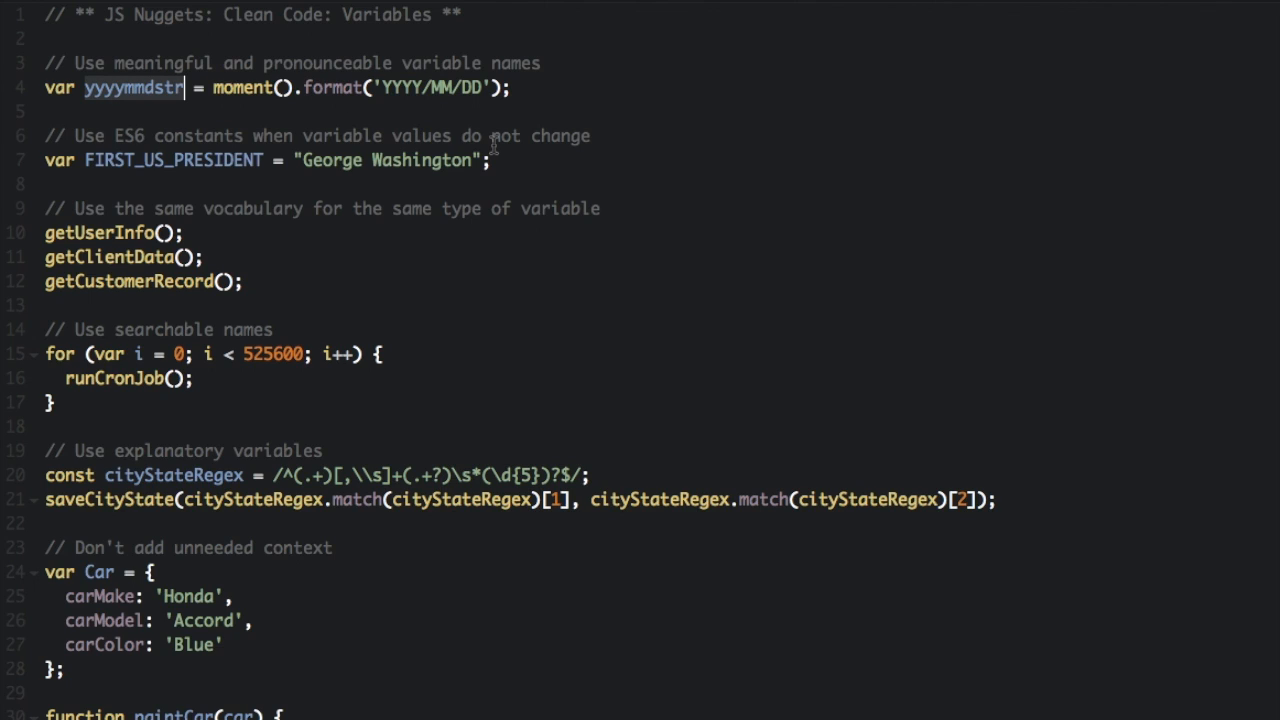
pyautogui.write('yearMonth')
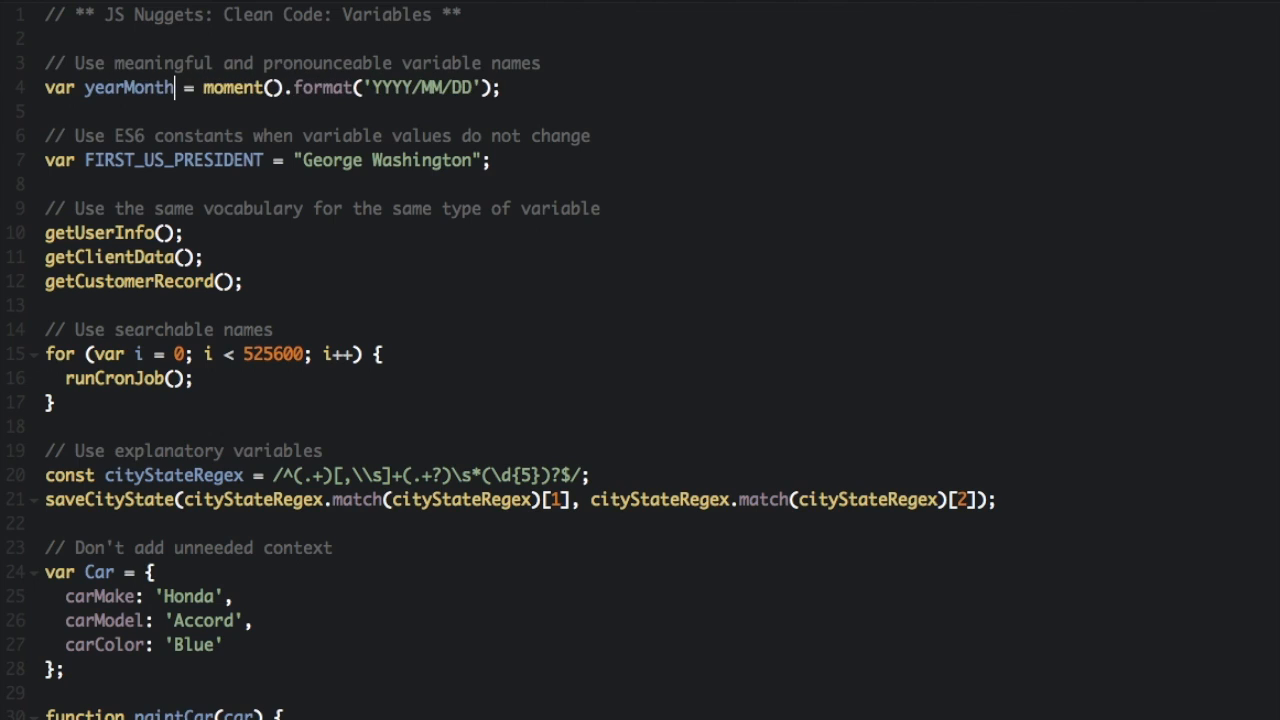
pyautogui.write('Day')
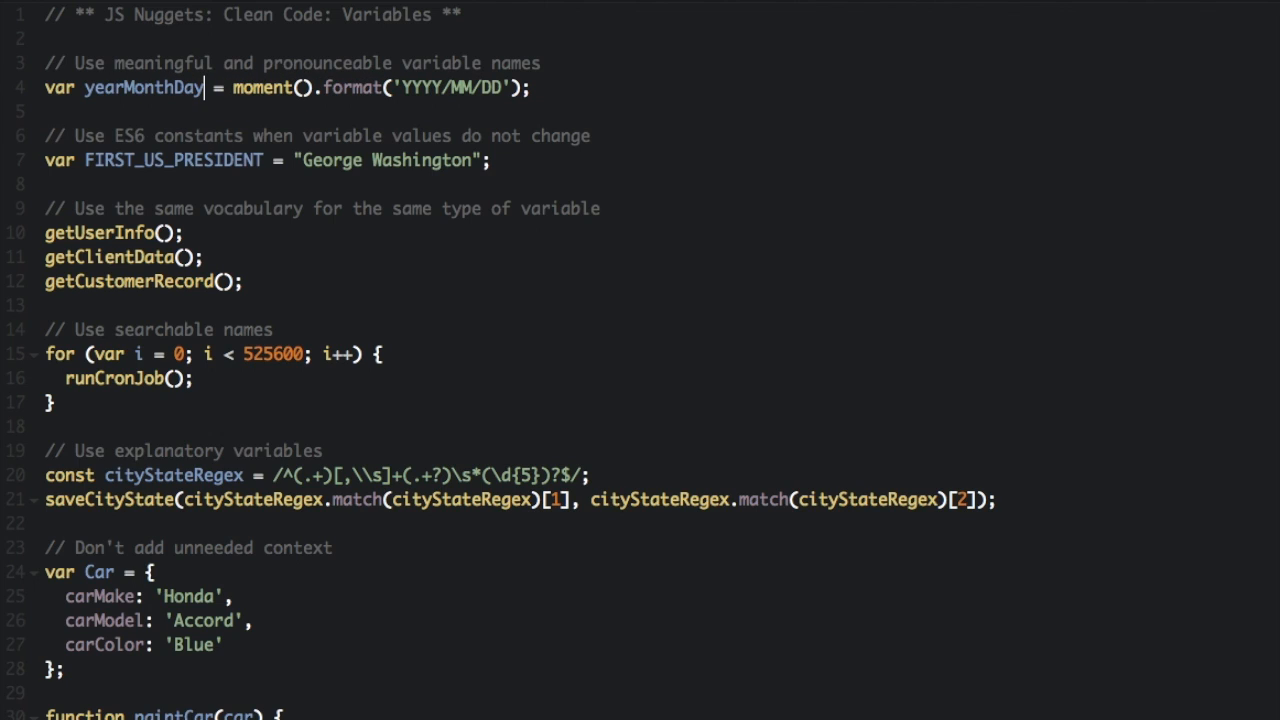
pyautogui.doubleClick(142, 87)
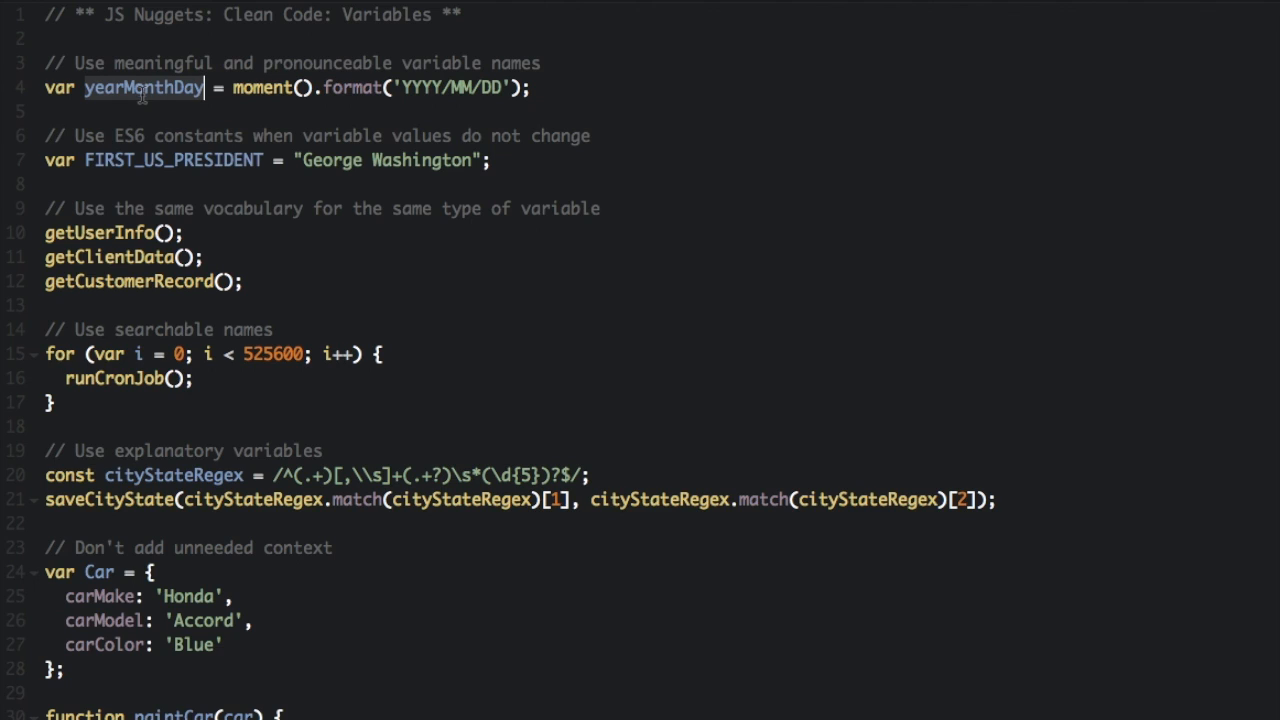
pyautogui.moveTo(227, 203)
pyautogui.write('const')
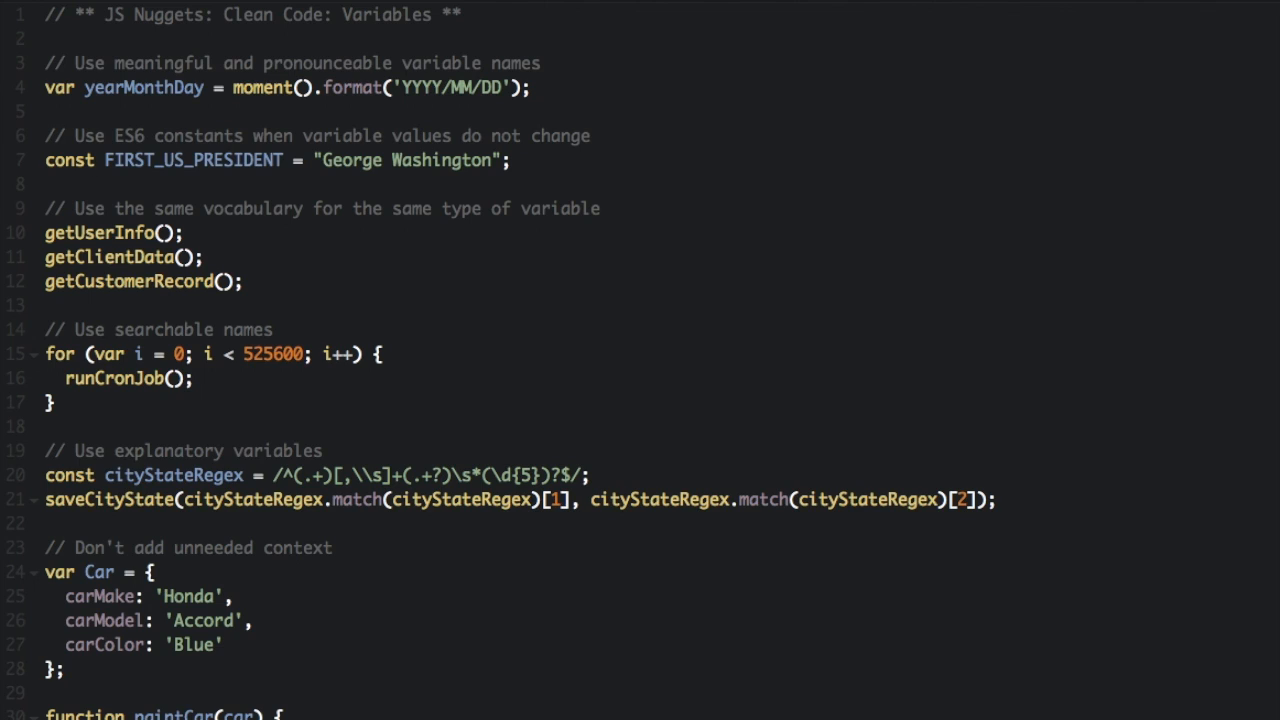
pyautogui.moveTo(80, 208)
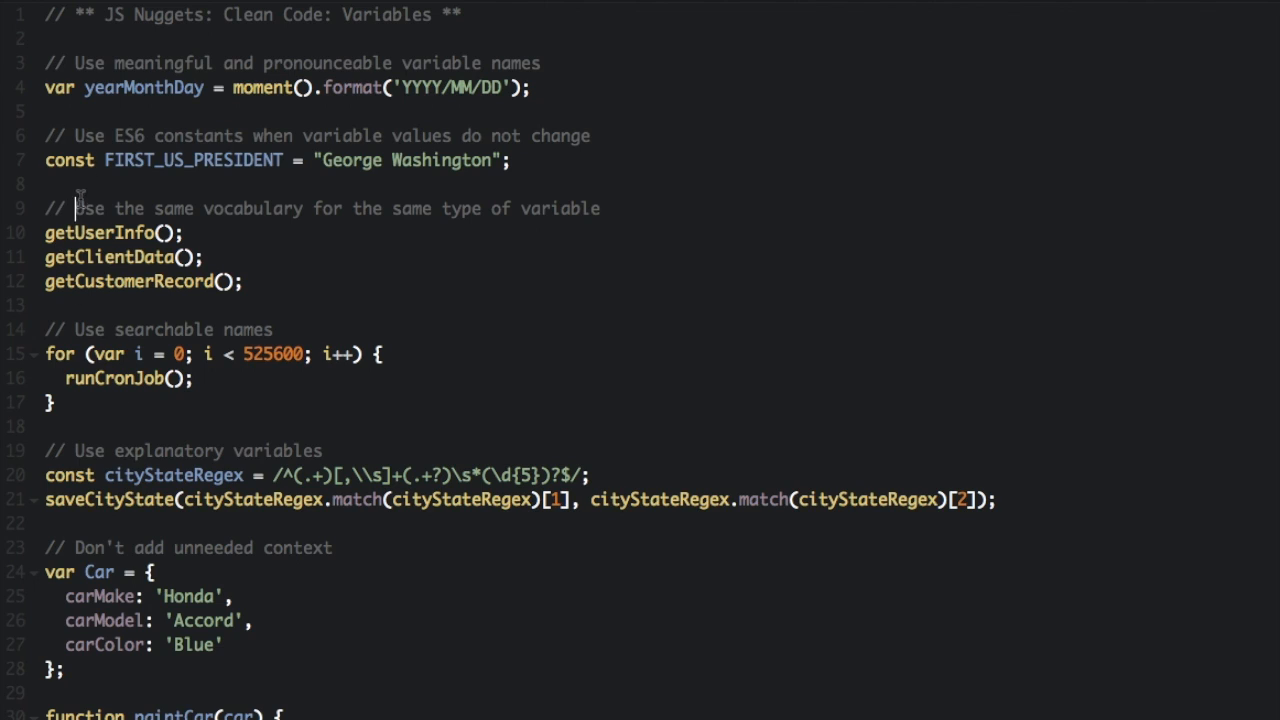
# - Replace getUserInfo, getClientData and getCustomerRecord with one getUser() call, removing the blank line
pyautogui.moveTo(78, 208); pyautogui.dragTo(599, 208)
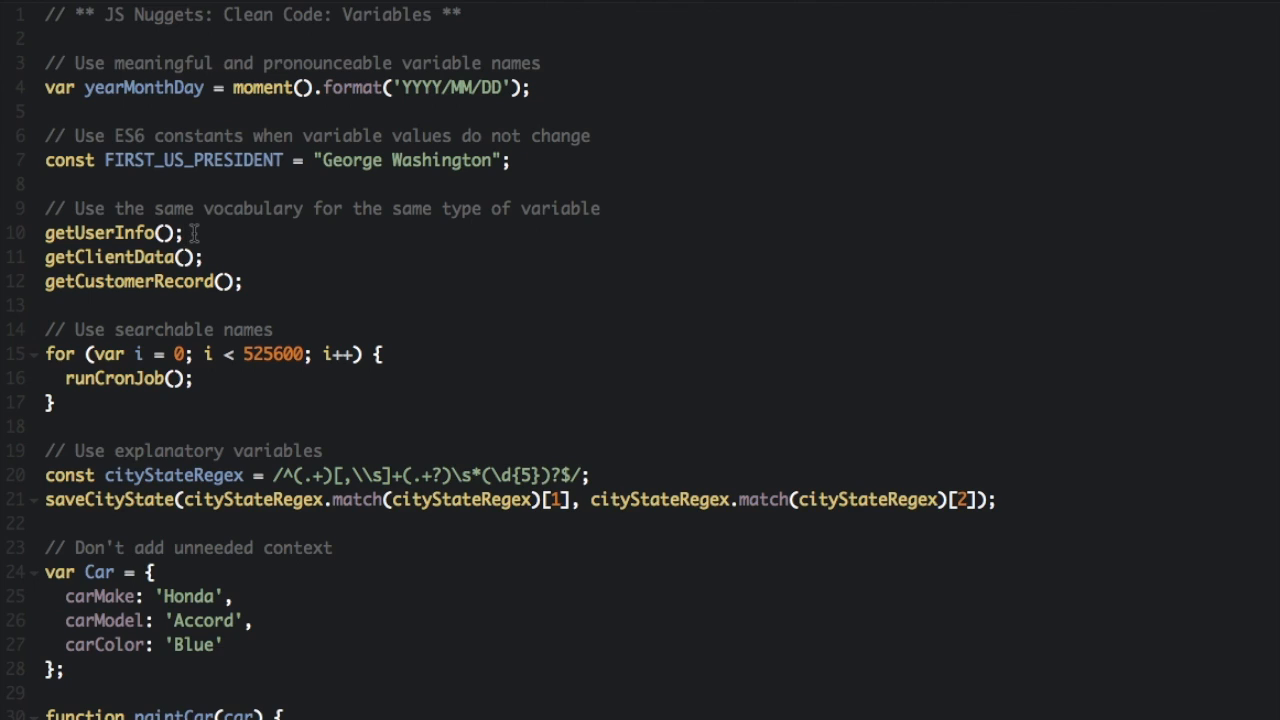
pyautogui.click(184, 233)
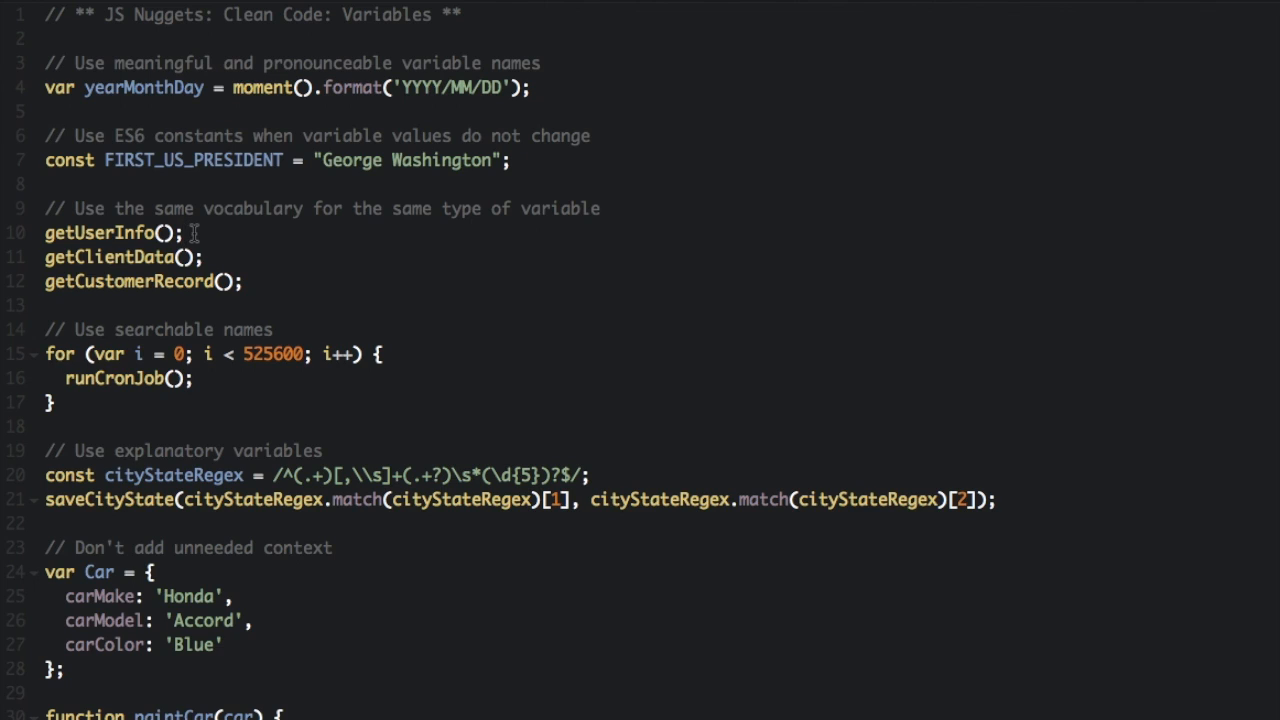
pyautogui.doubleClick(108, 281)
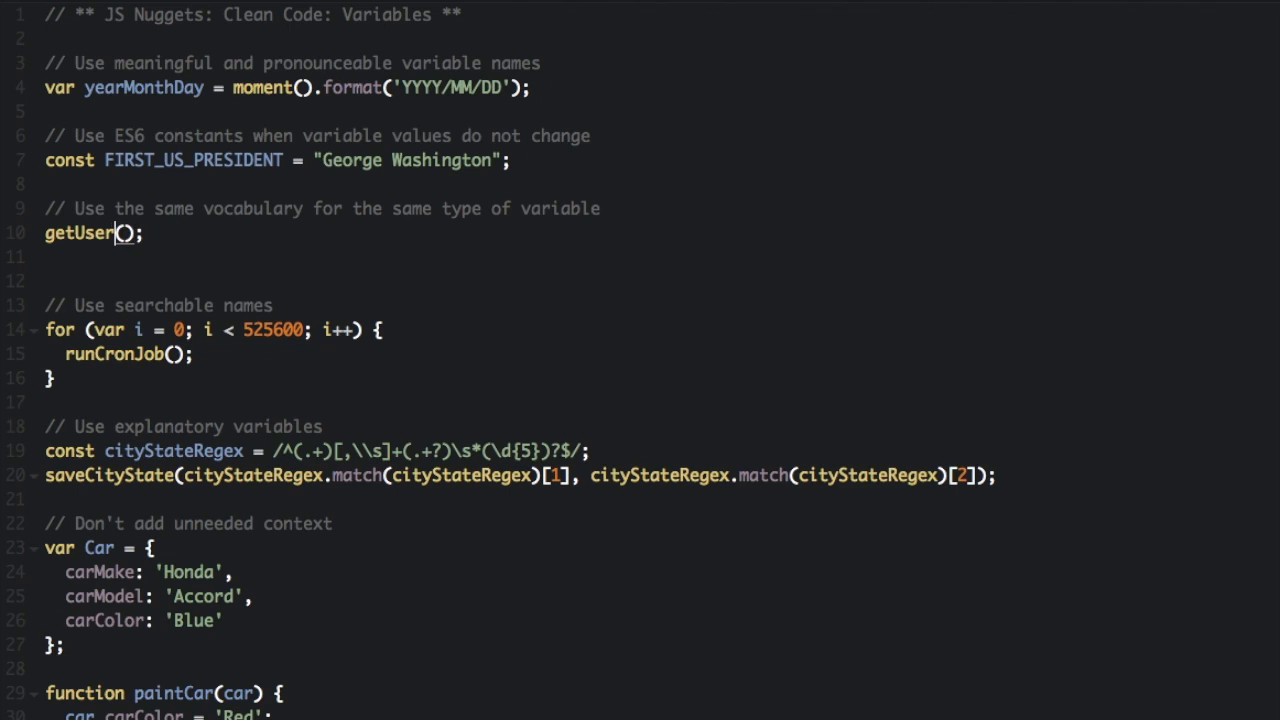
pyautogui.moveTo(247, 270)
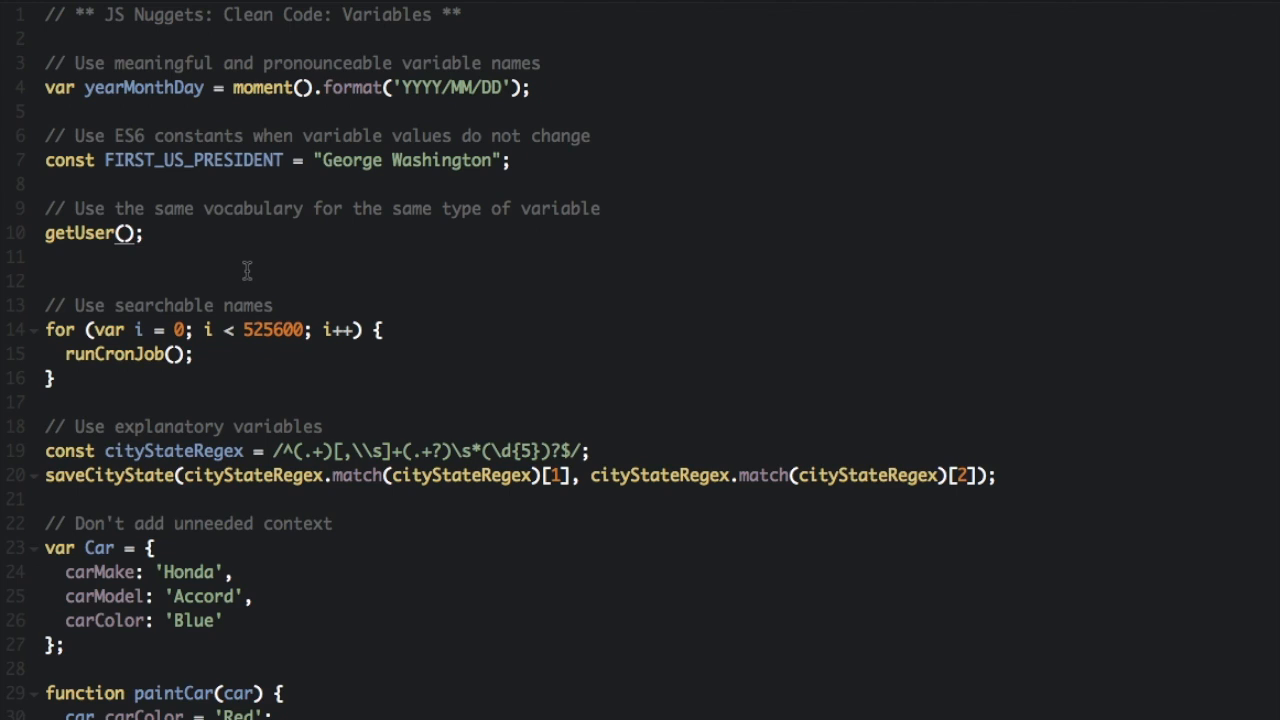
pyautogui.click(46, 281)
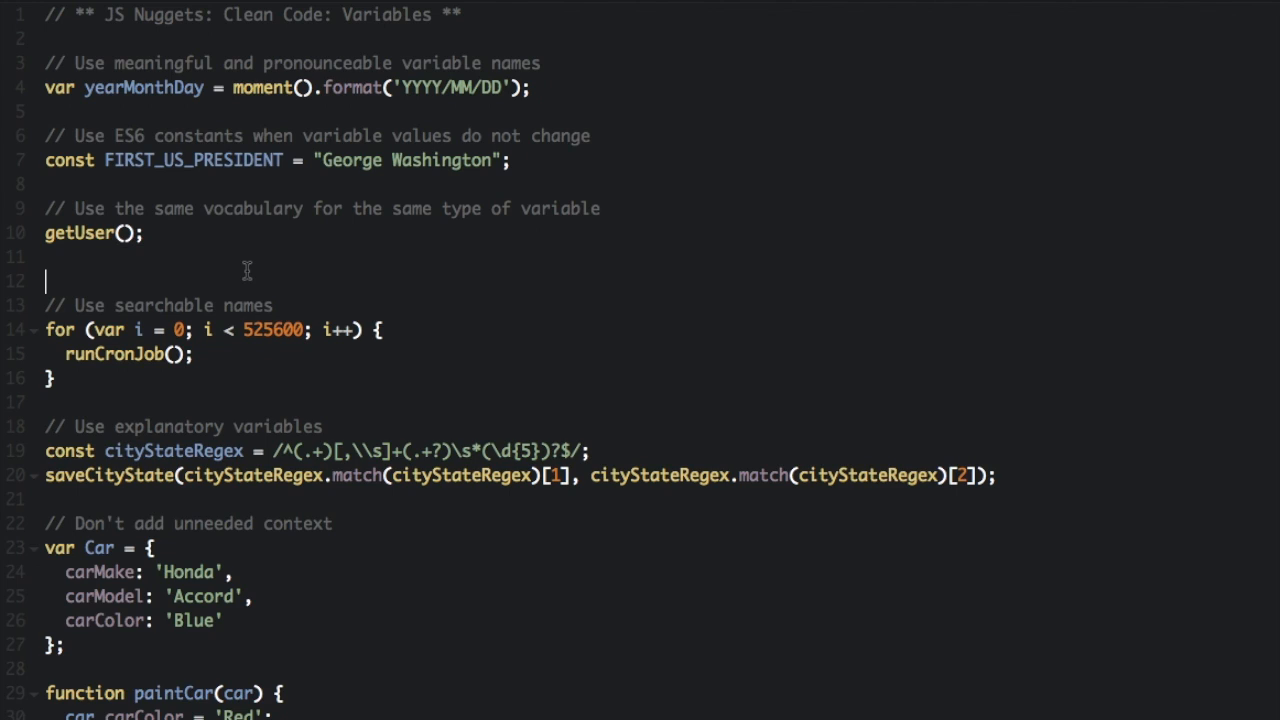
pyautogui.press('Backspace')
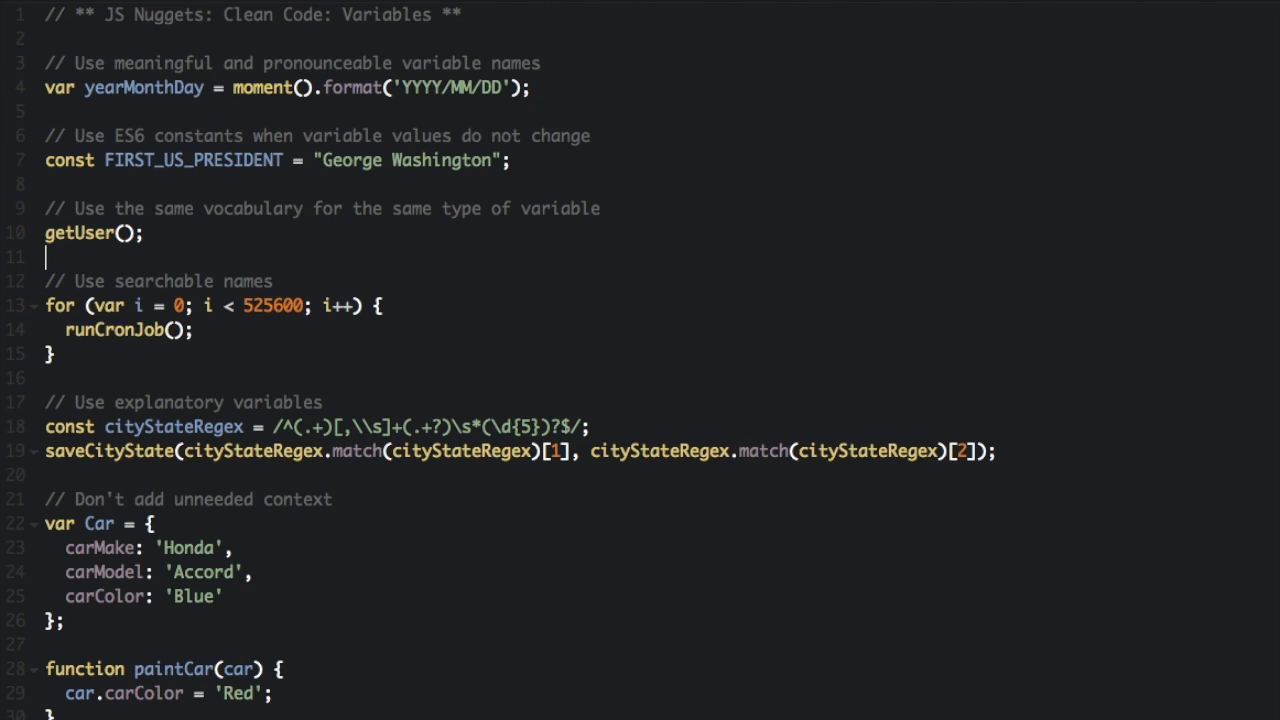
pyautogui.moveTo(377, 263)
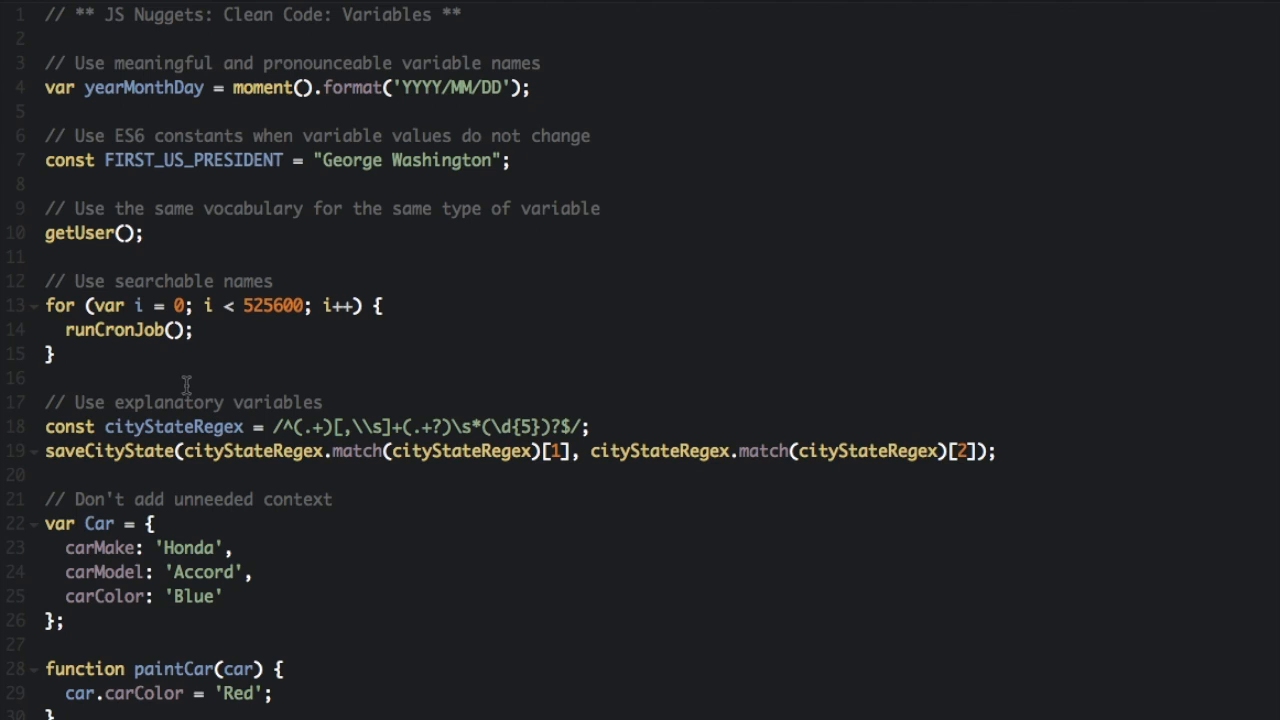
pyautogui.moveTo(130, 313)
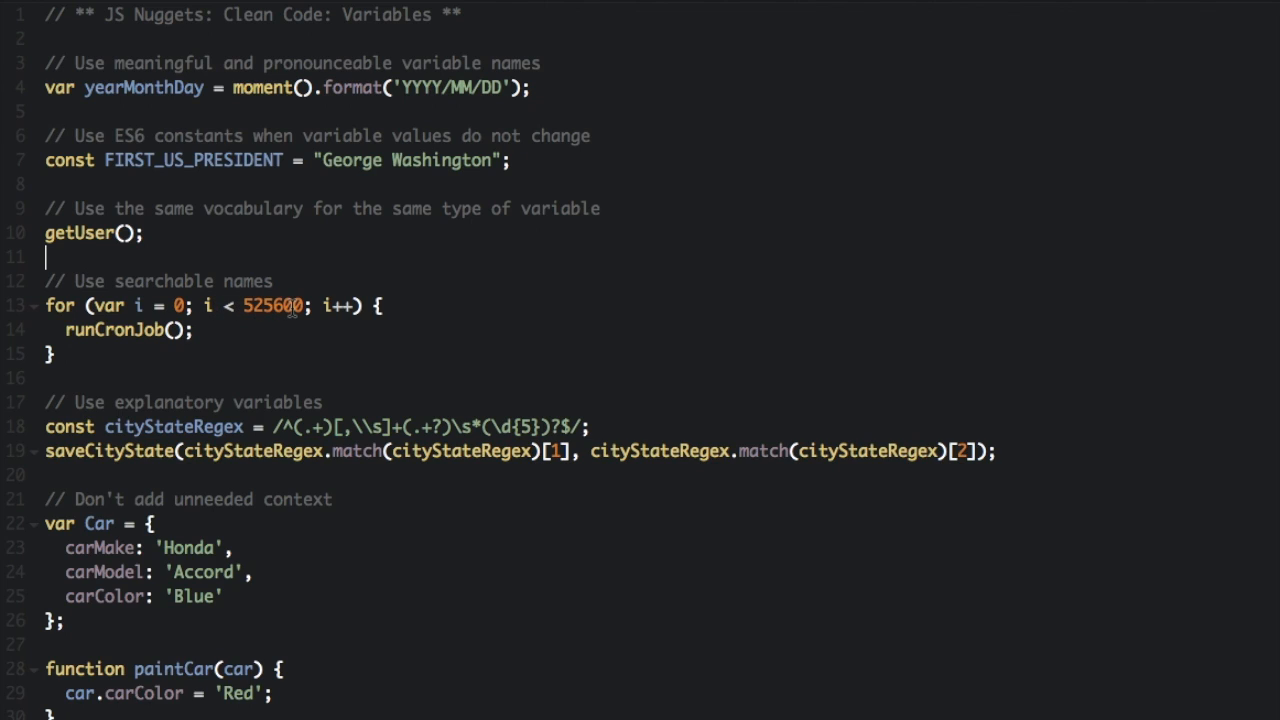
# - Declare var MINUTES_IN_A_YEAR = 525600 on a new line
pyautogui.doubleClick(271, 305)
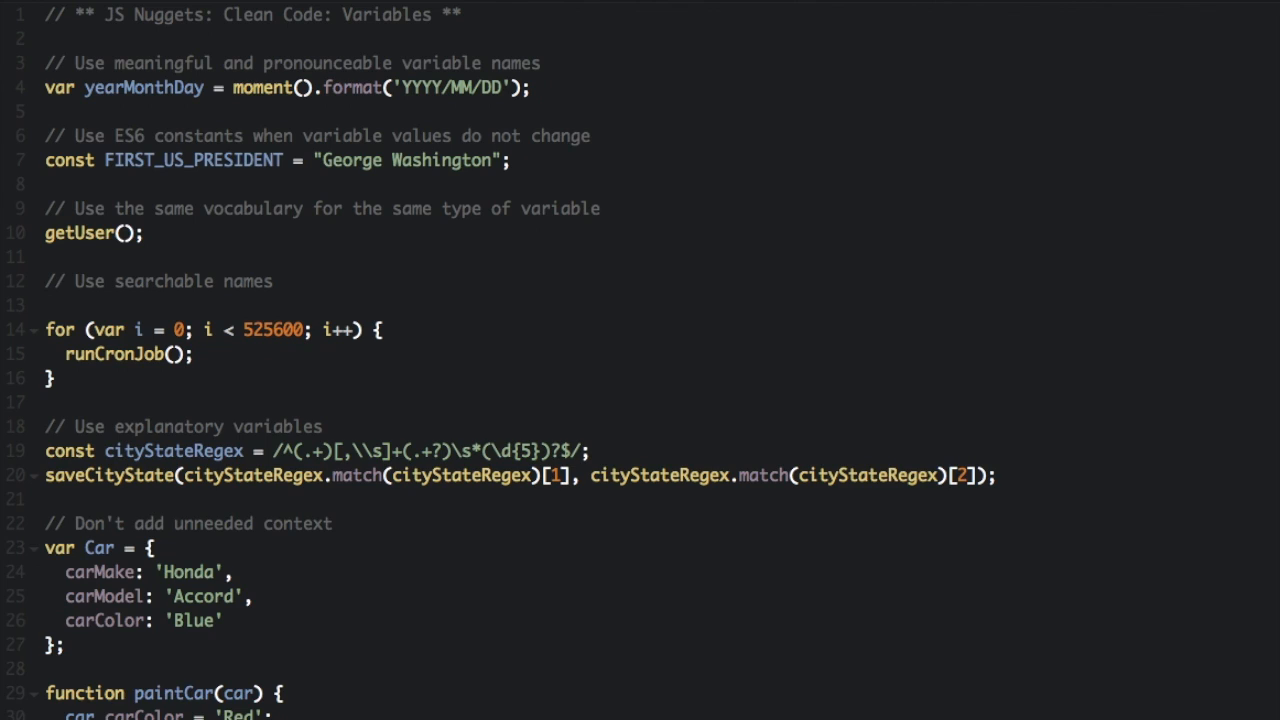
pyautogui.click(46, 305)
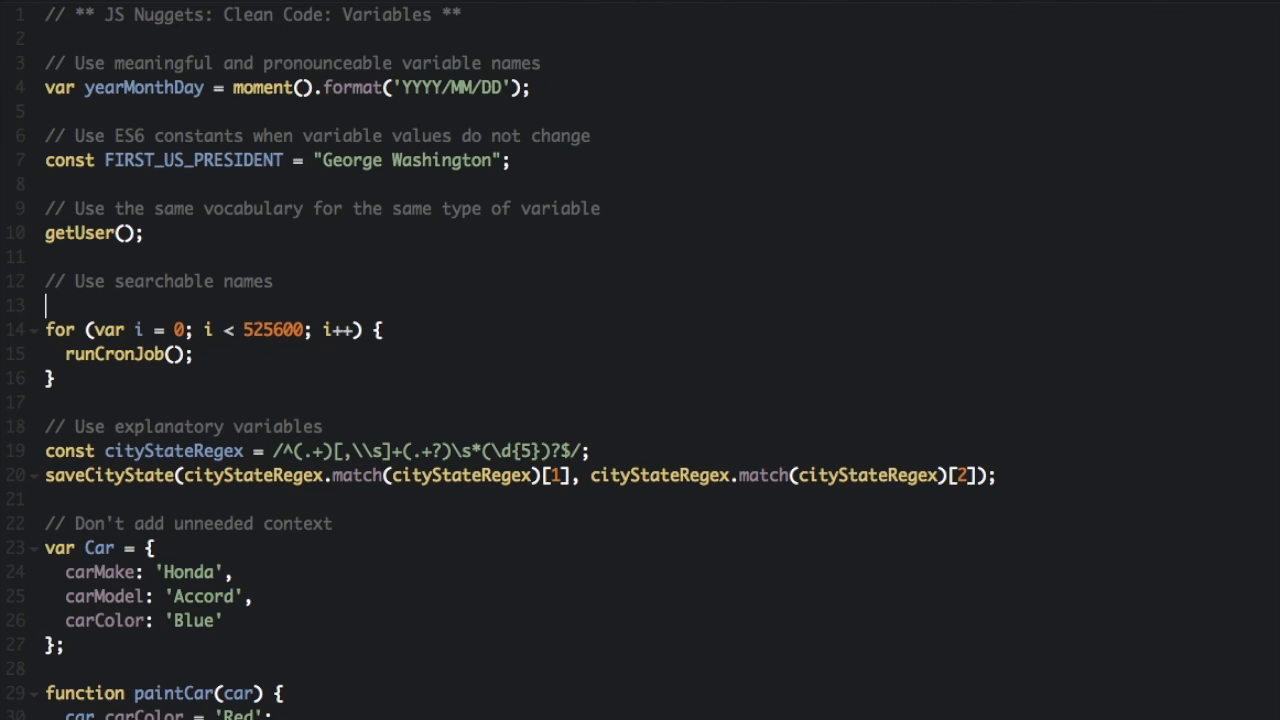
pyautogui.write('var')
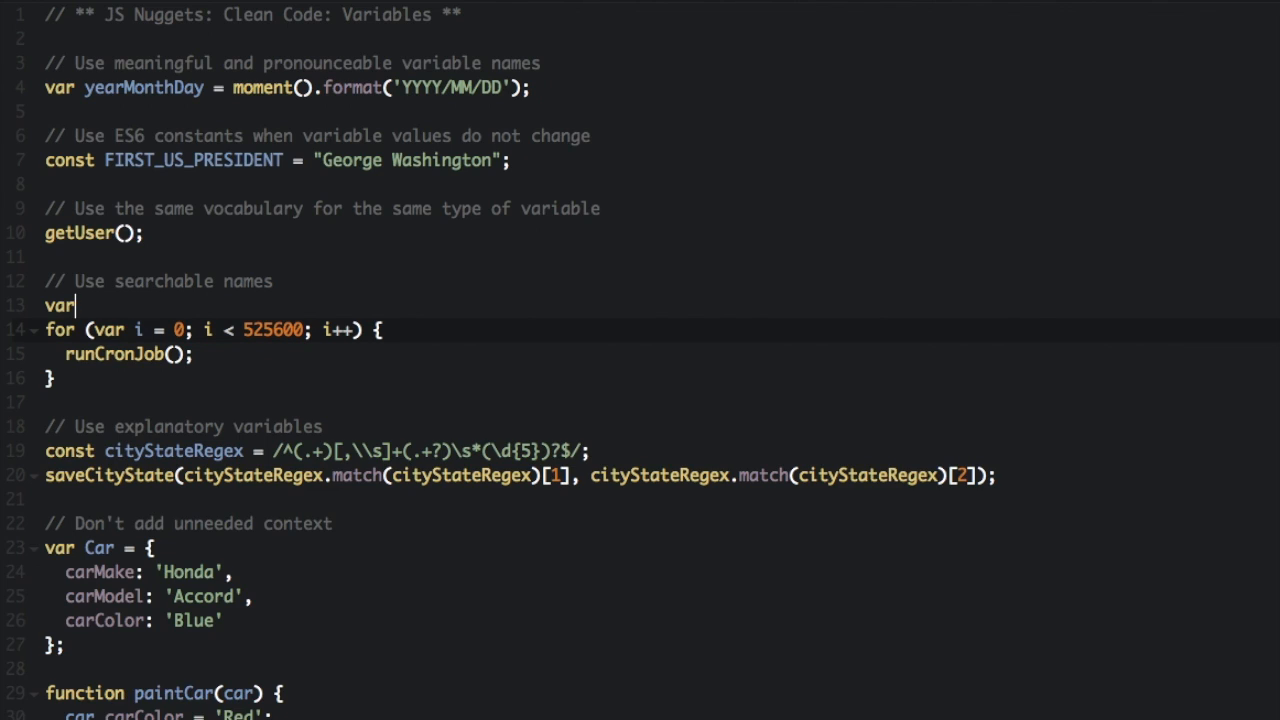
pyautogui.write('MINUTES')
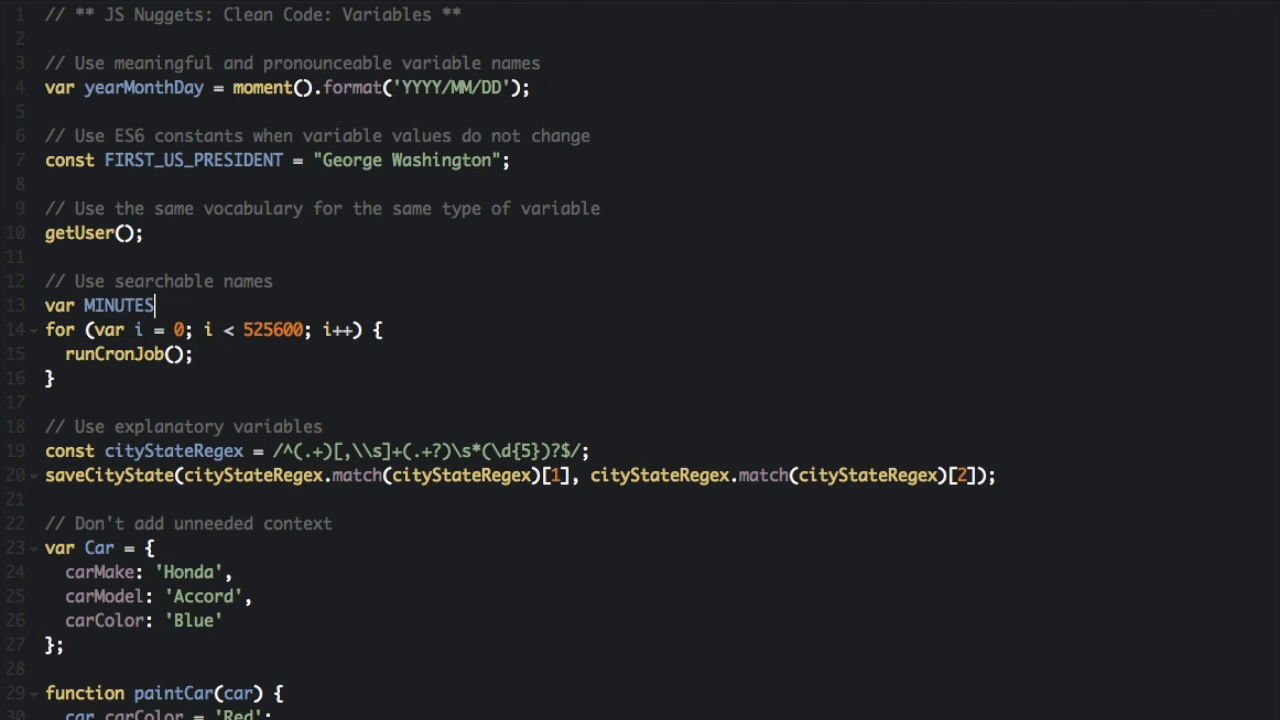
pyautogui.write('_IN_A_YEAR = 5')
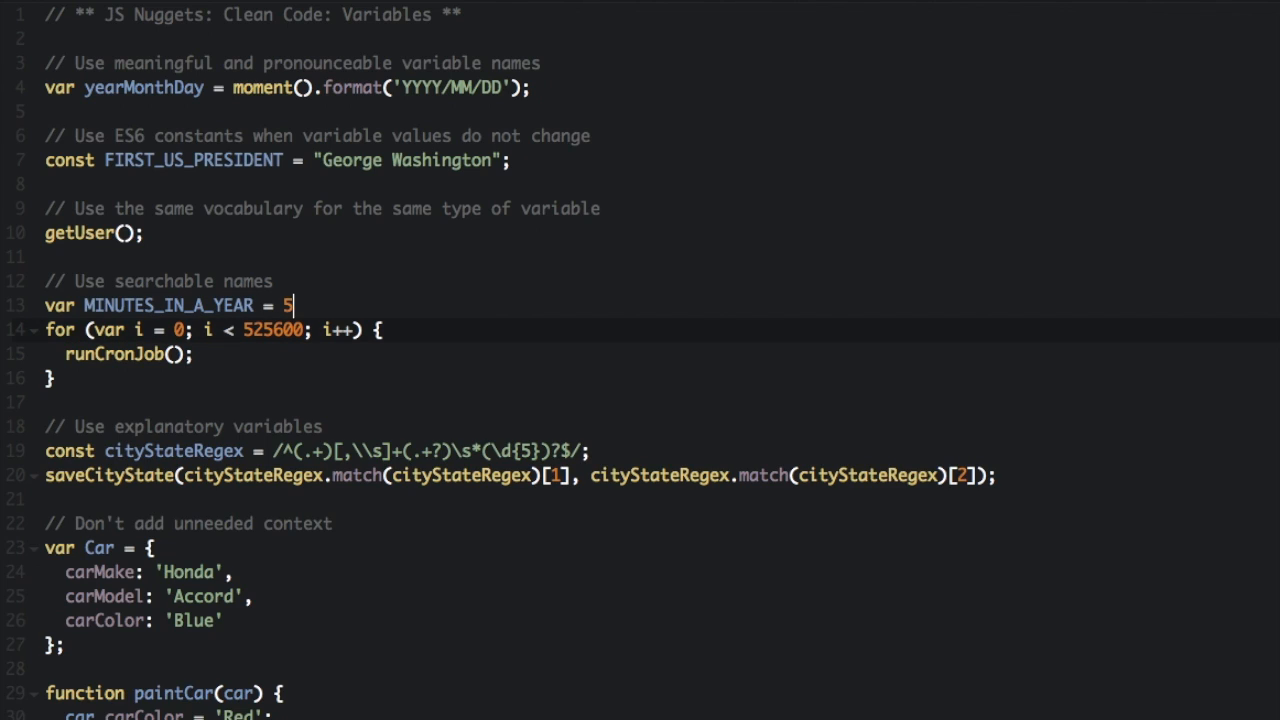
pyautogui.write('25600')
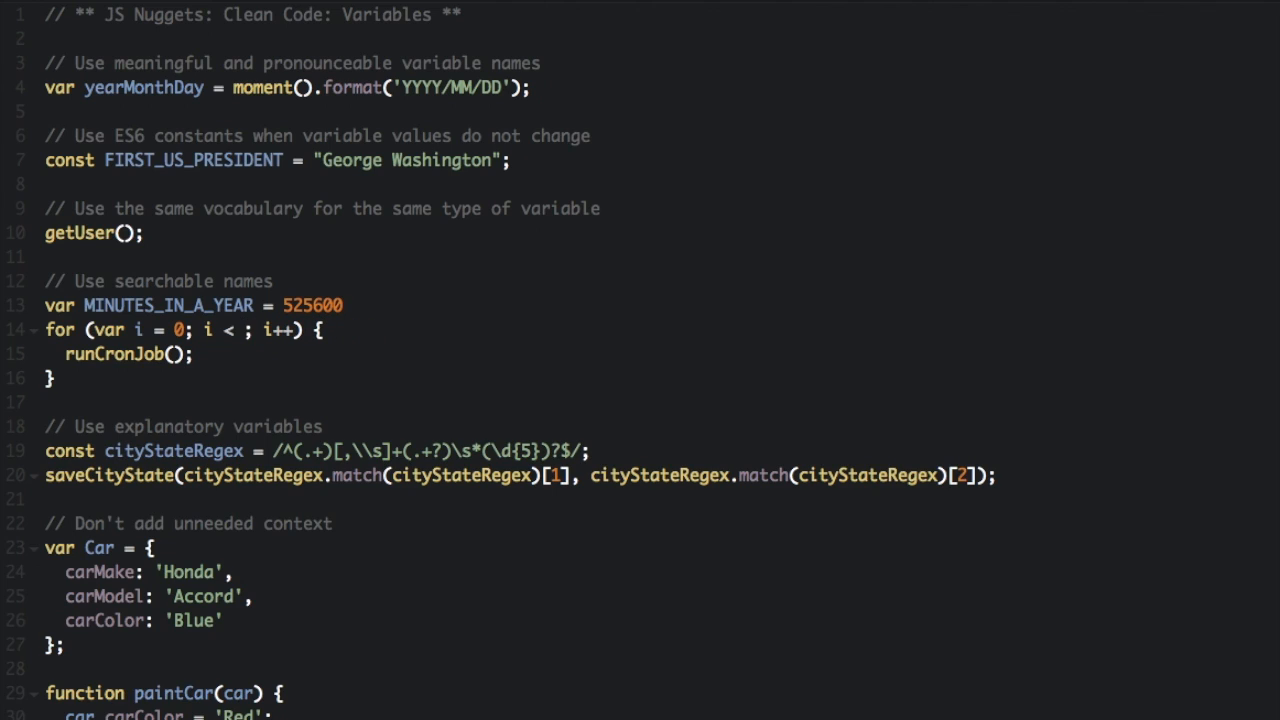
# - Use MINUTES_IN_A_YEAR instead of 525600 in the for-loop condition
pyautogui.write('MINUTES_IN')
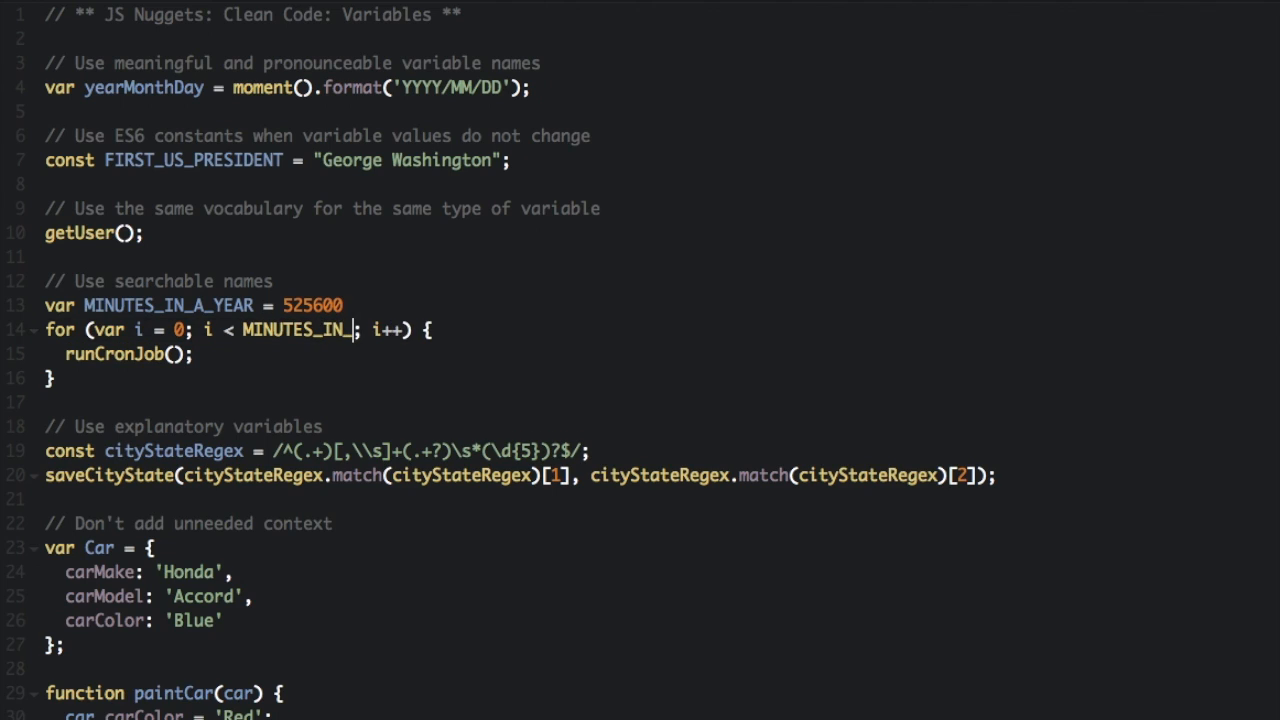
pyautogui.write('_A_YEAR')
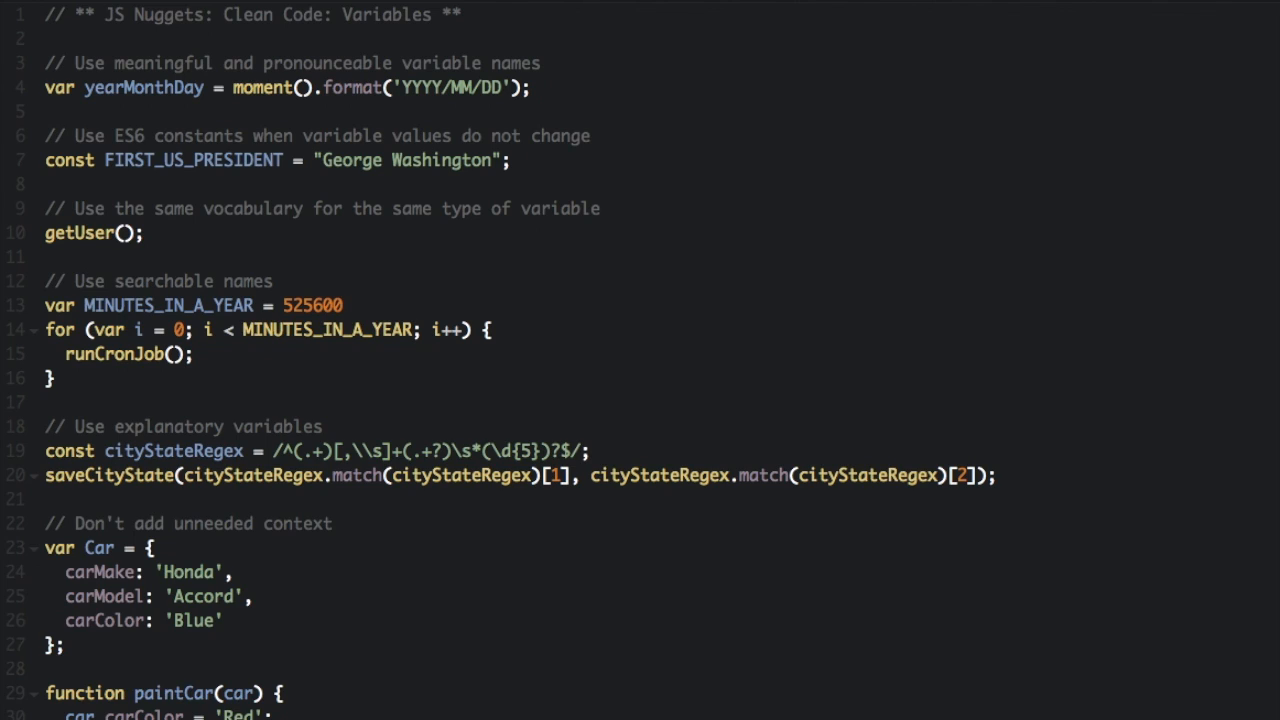
pyautogui.click(410, 330)
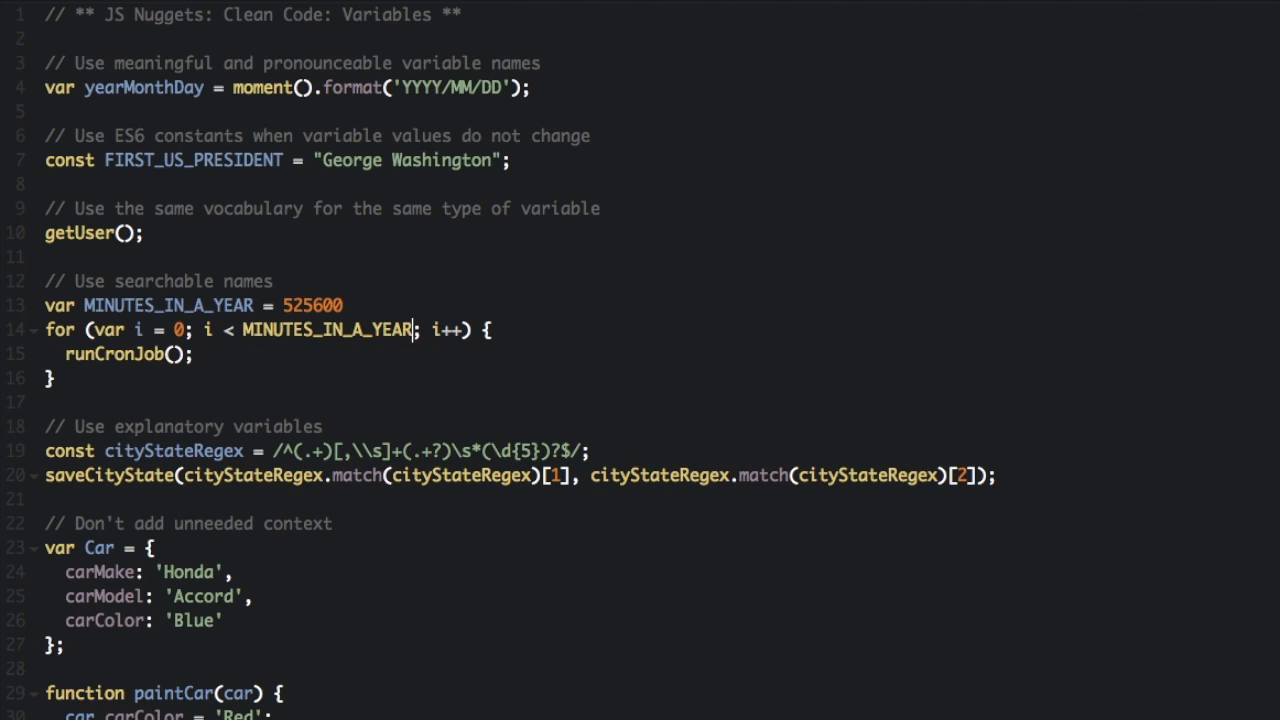
# - Replace the two match expressions in saveCityState with city and state
pyautogui.doubleClick(180, 426)
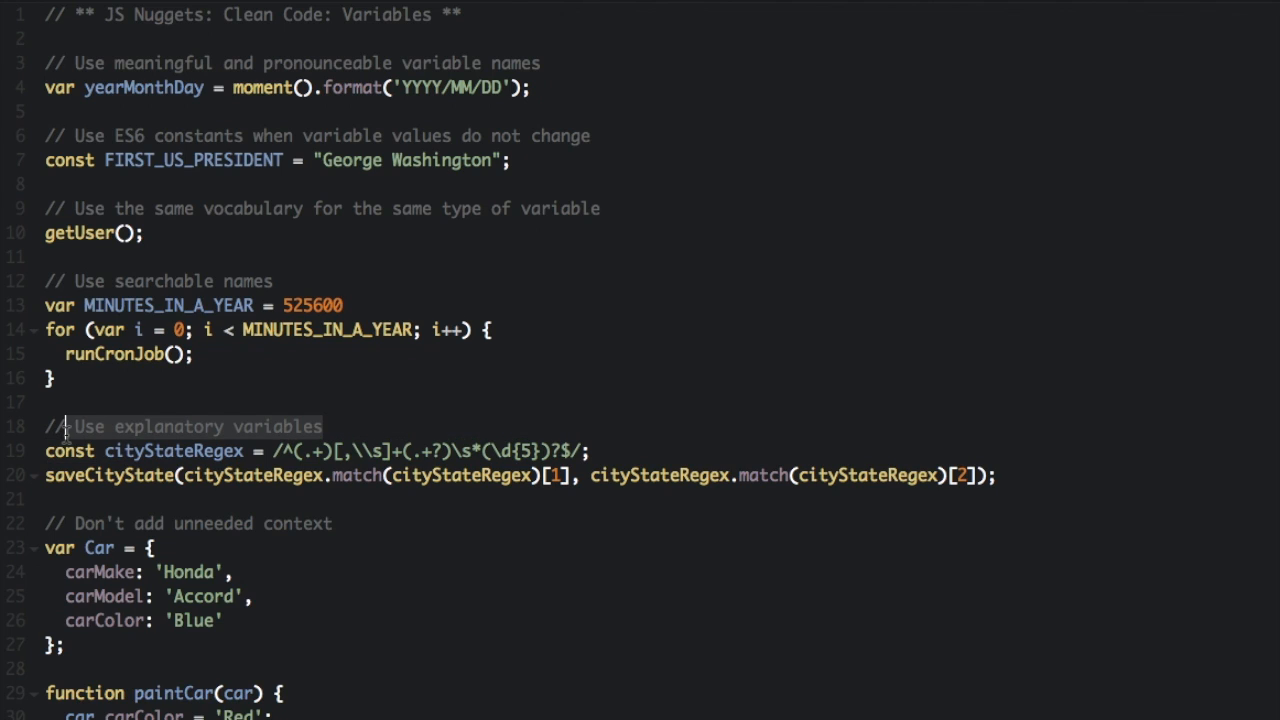
pyautogui.scroll(-3)
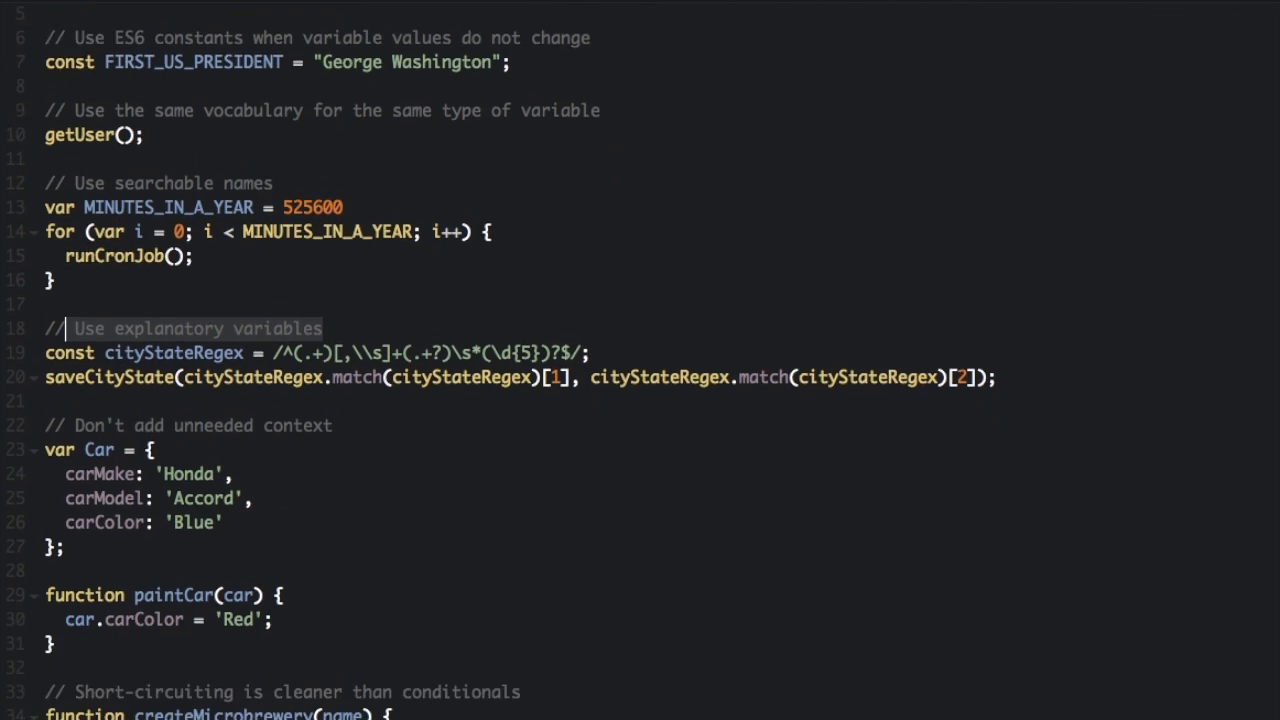
pyautogui.scroll(-3)
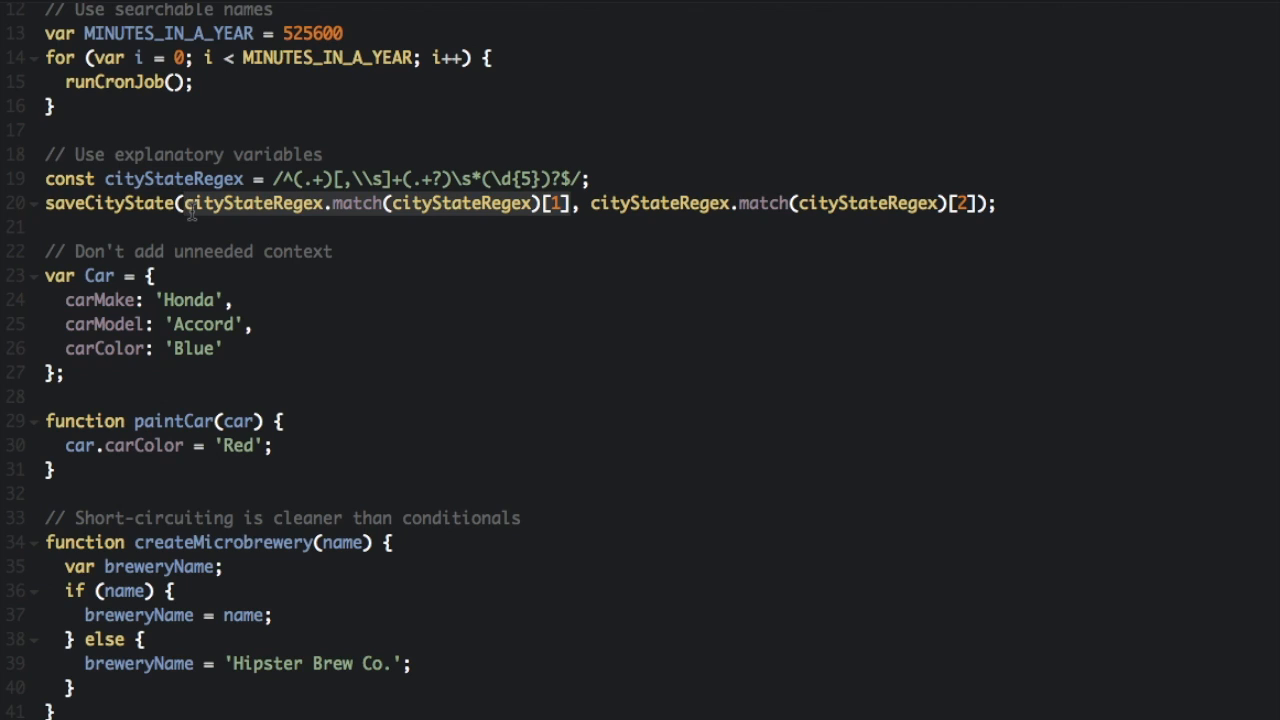
pyautogui.write('city')
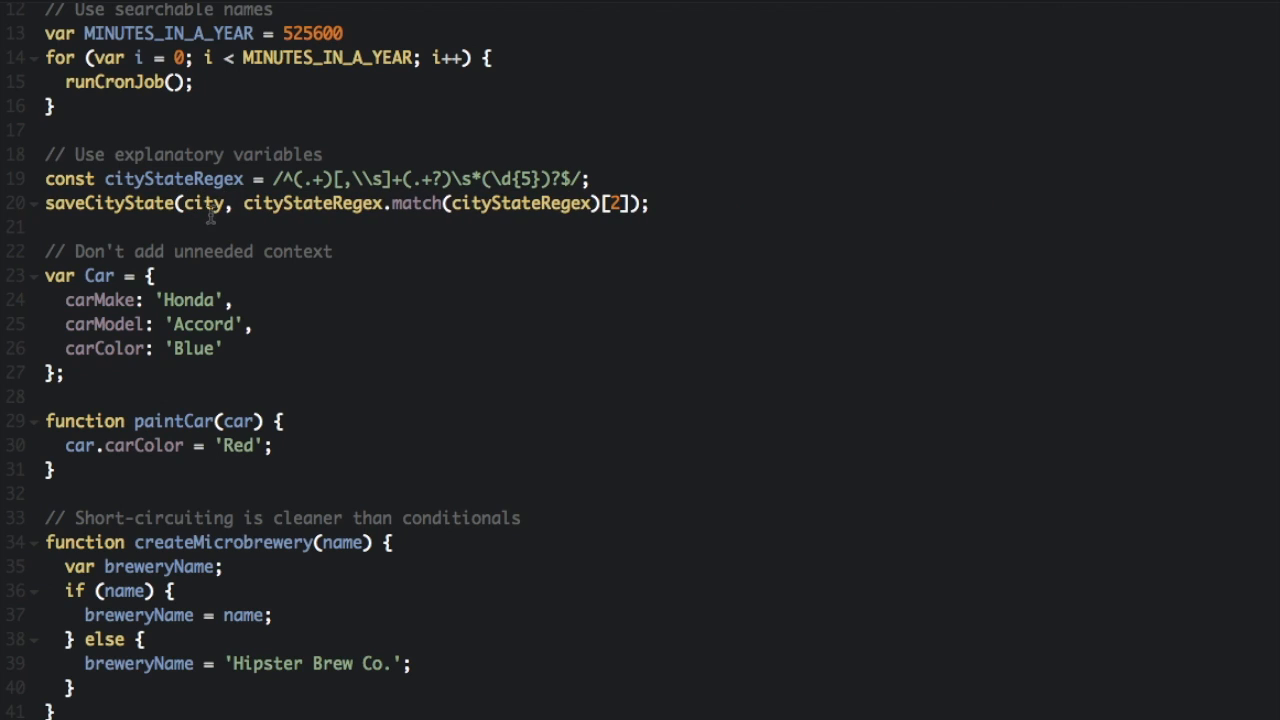
pyautogui.moveTo(244, 204); pyautogui.dragTo(632, 204)
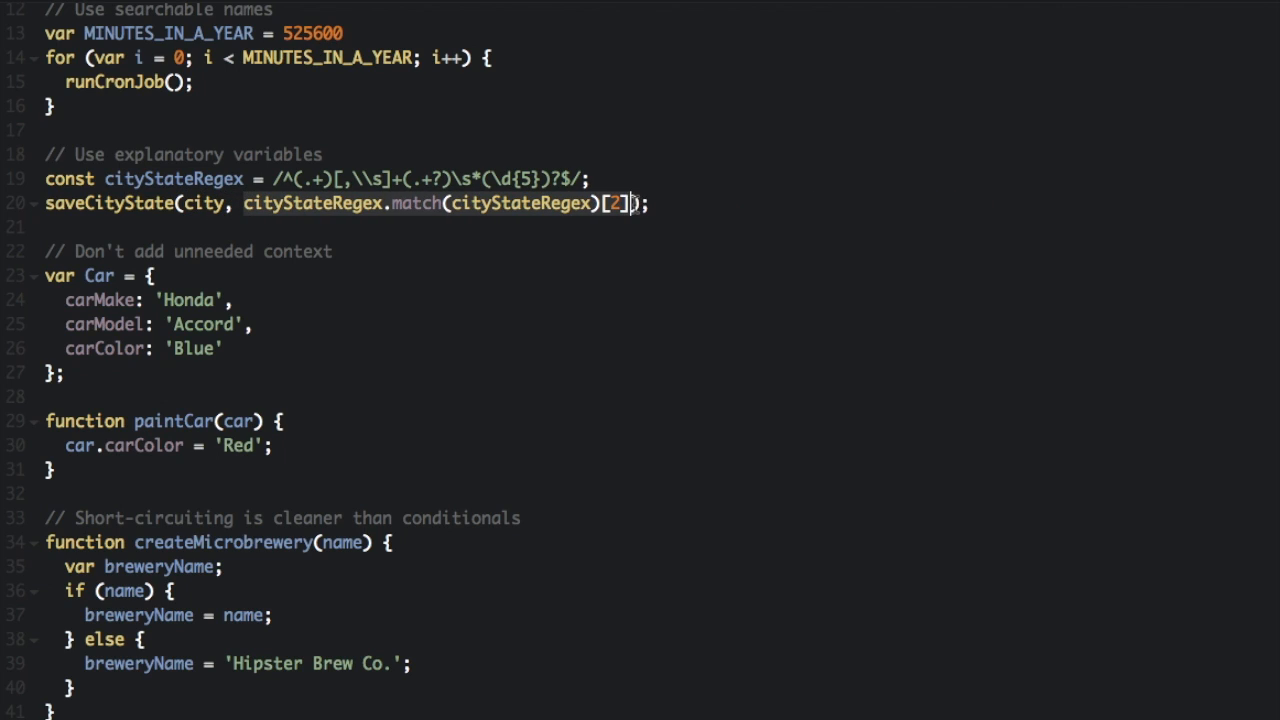
pyautogui.write('state);')
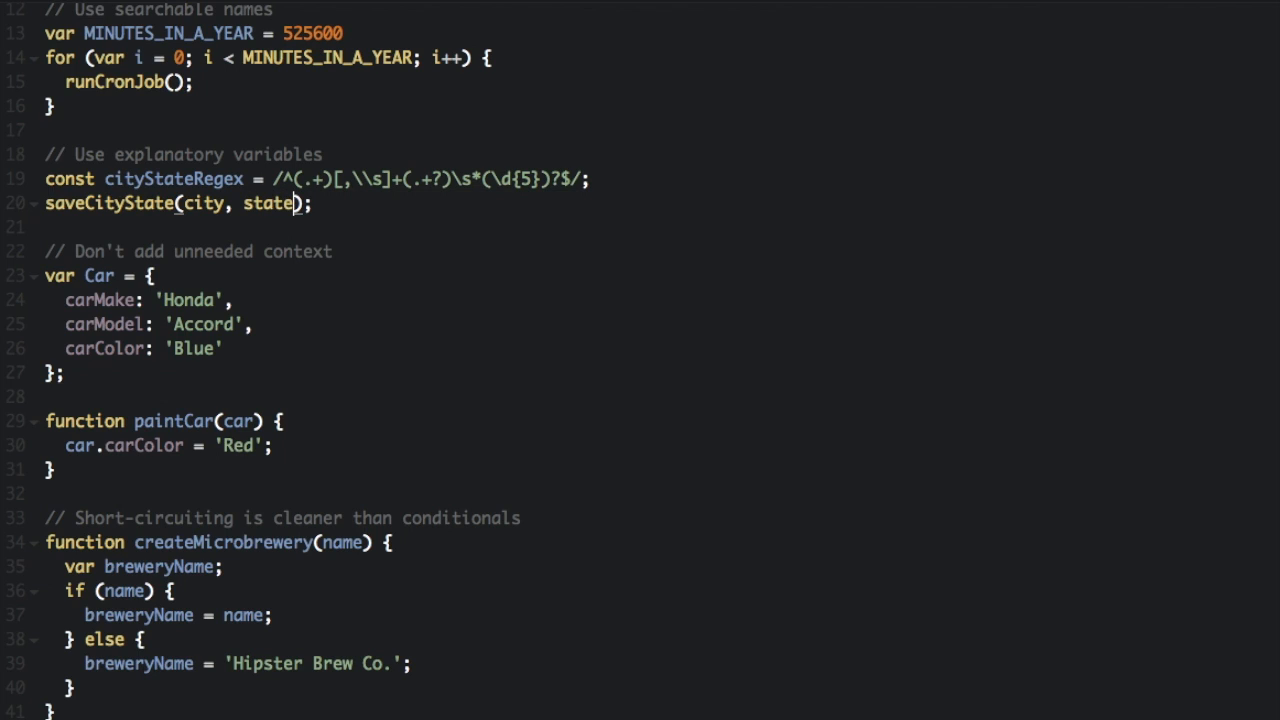
pyautogui.moveTo(697, 181)
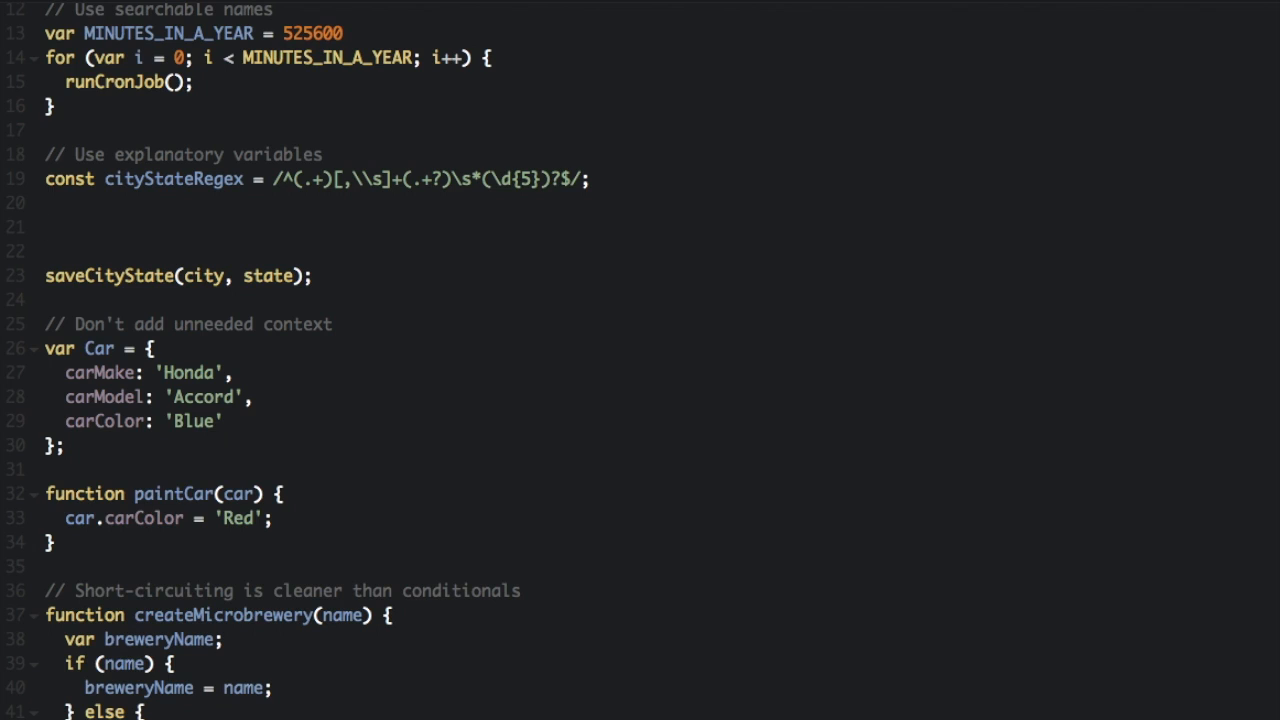
# - Add const match = cityStateMatch[1]; above the saveCityState call
pyautogui.write('const match = cityStateRegex.match(cityStateRegex);')
pyautogui.write('const city = mat')
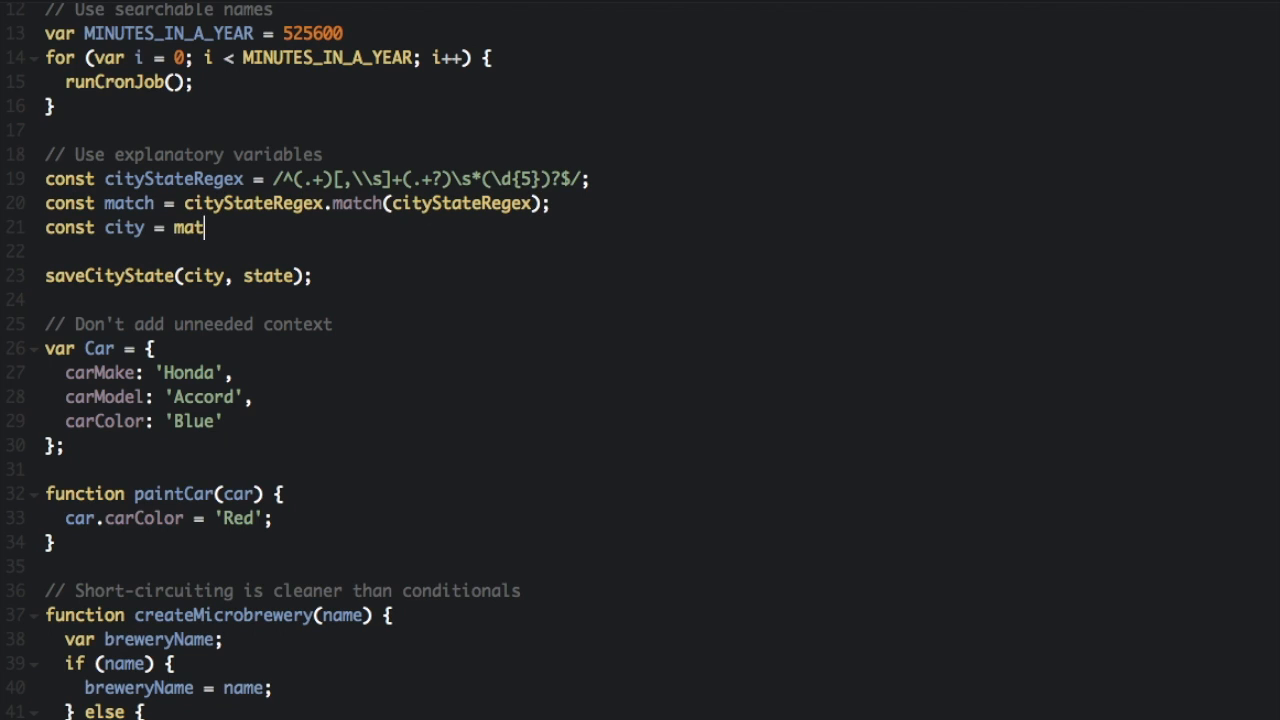
pyautogui.write('ch[1];')
pyautogui.click(320, 252)
pyautogui.write('const state = match[2]')
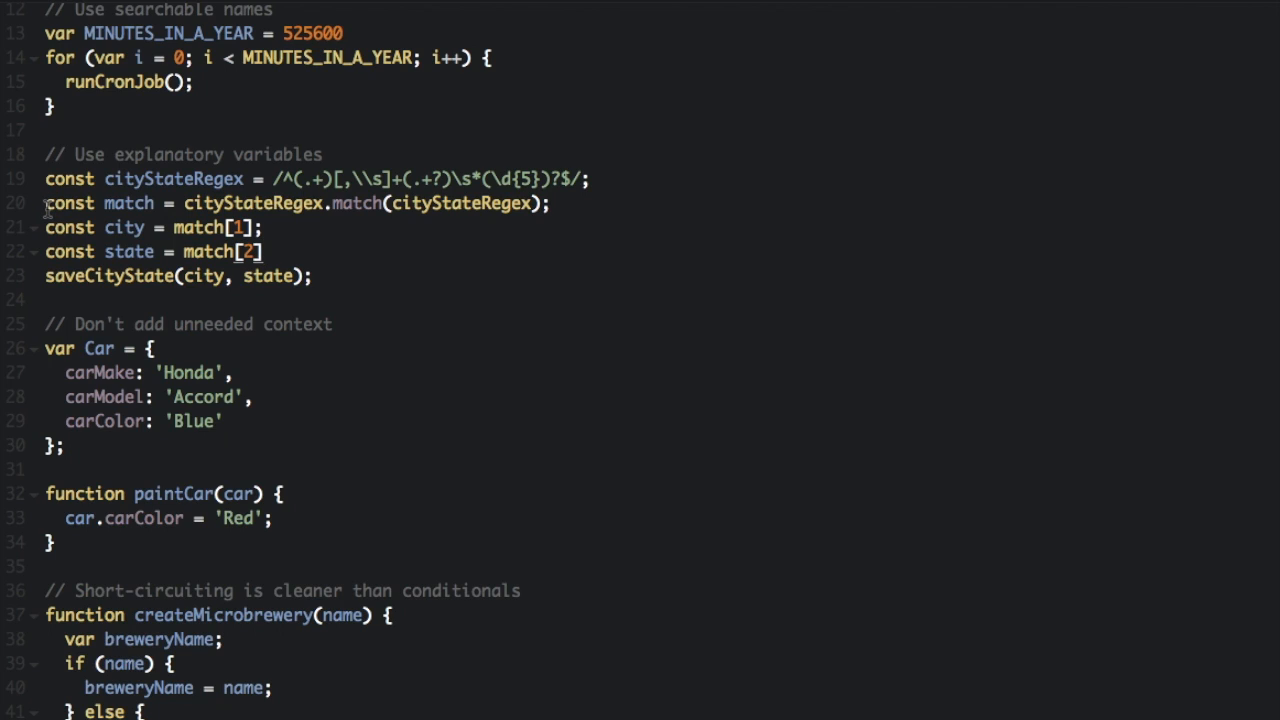
pyautogui.doubleClick(70, 203)
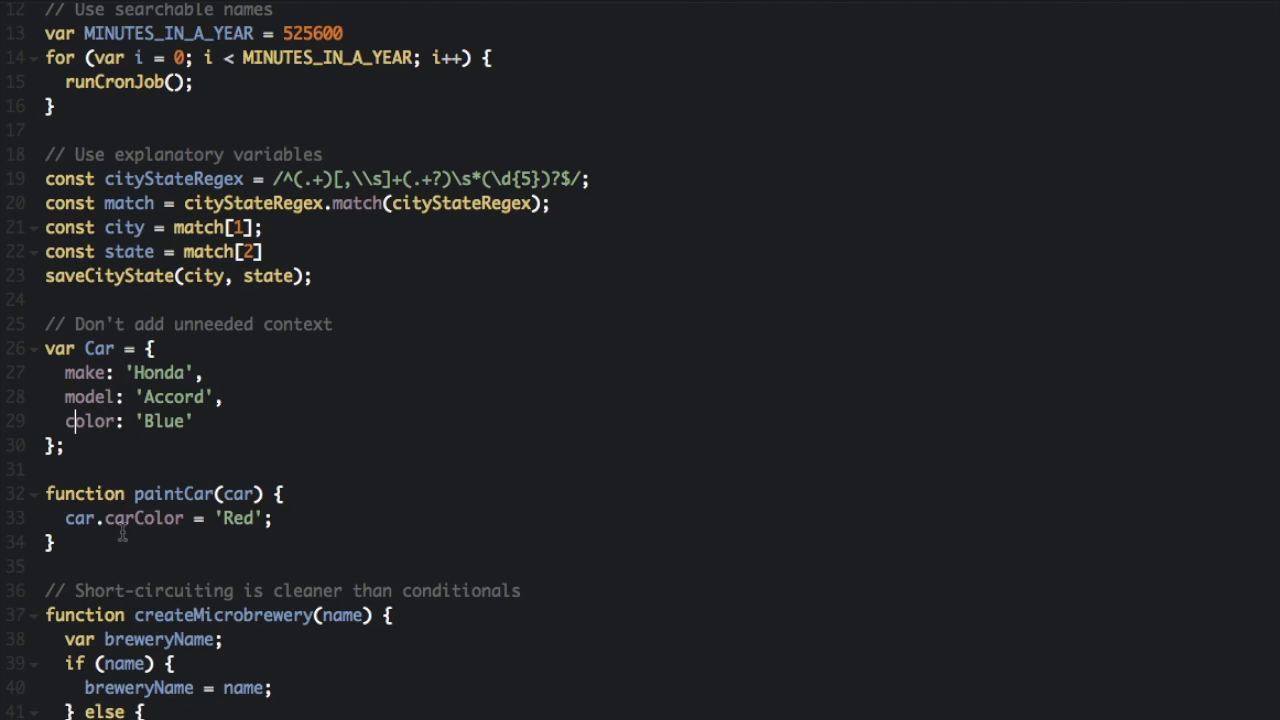
# - Change car.carColor to car.color in paintCar
pyautogui.press('Backspace')
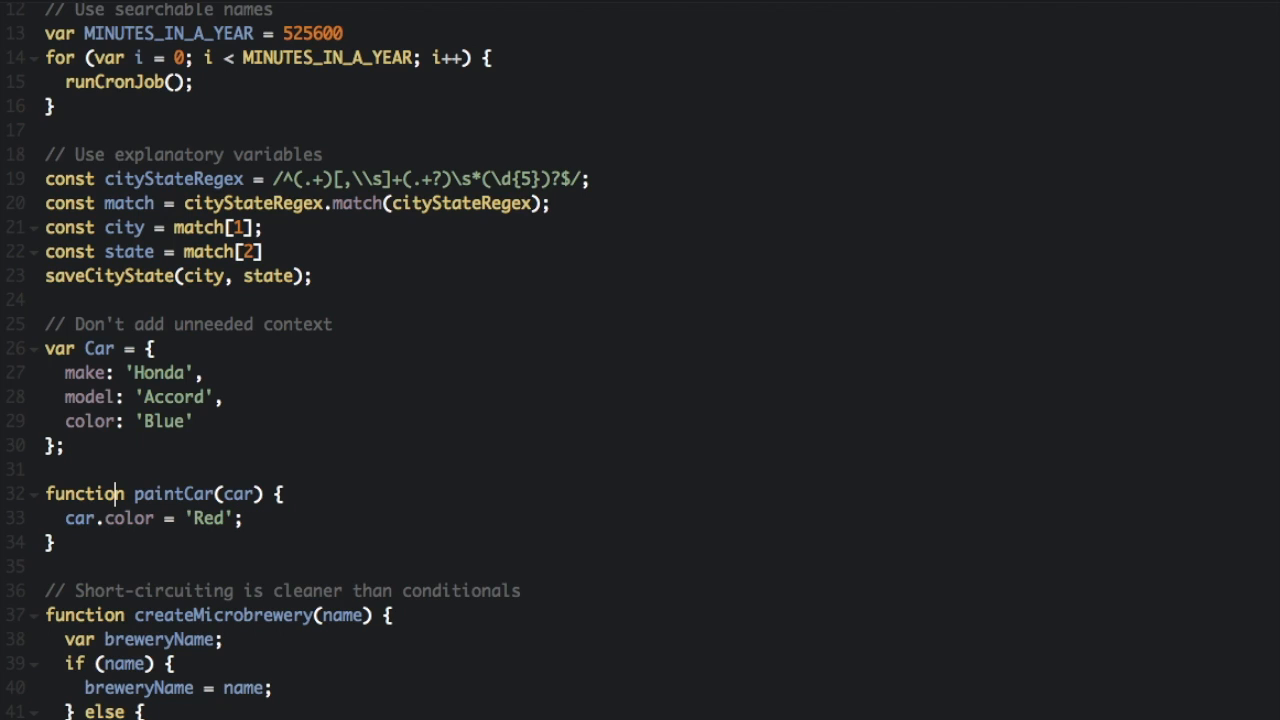
pyautogui.moveTo(1232, 258)
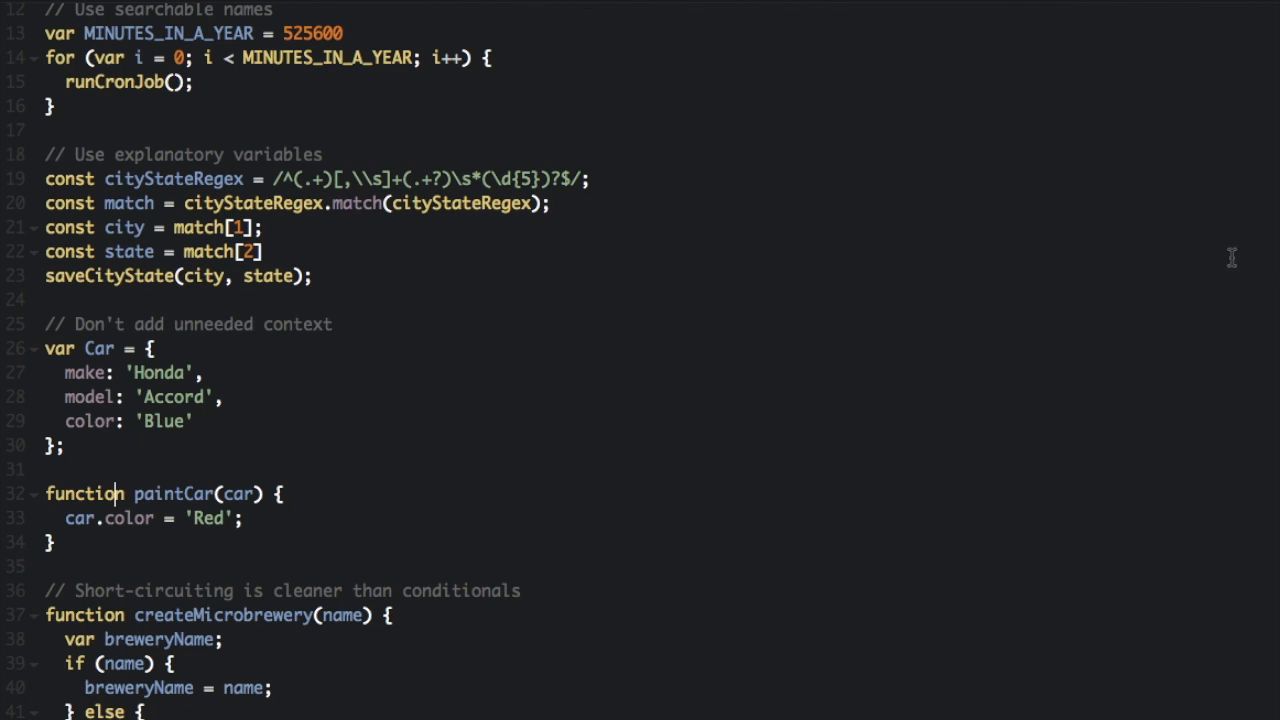
pyautogui.scroll(-3)
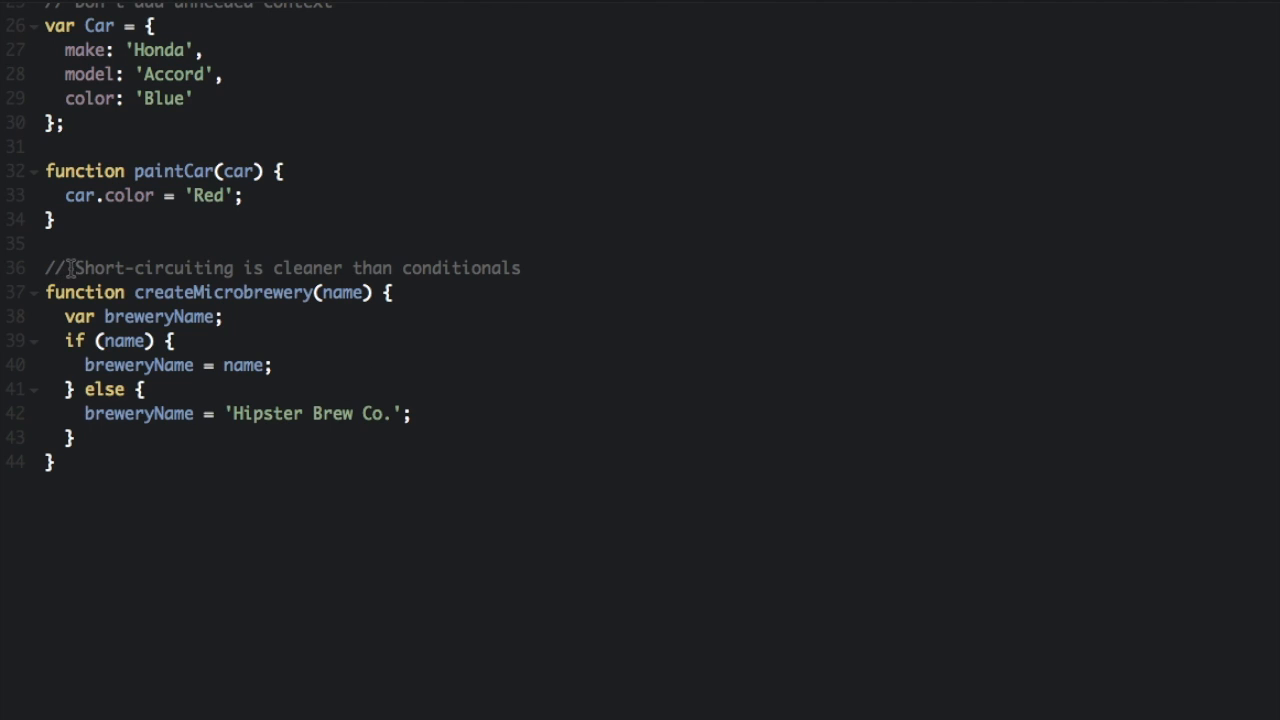
# - Replace the if/else with var breweryName = name || 'Hipster Brew Co.';
pyautogui.moveTo(76, 267); pyautogui.dragTo(520, 267)
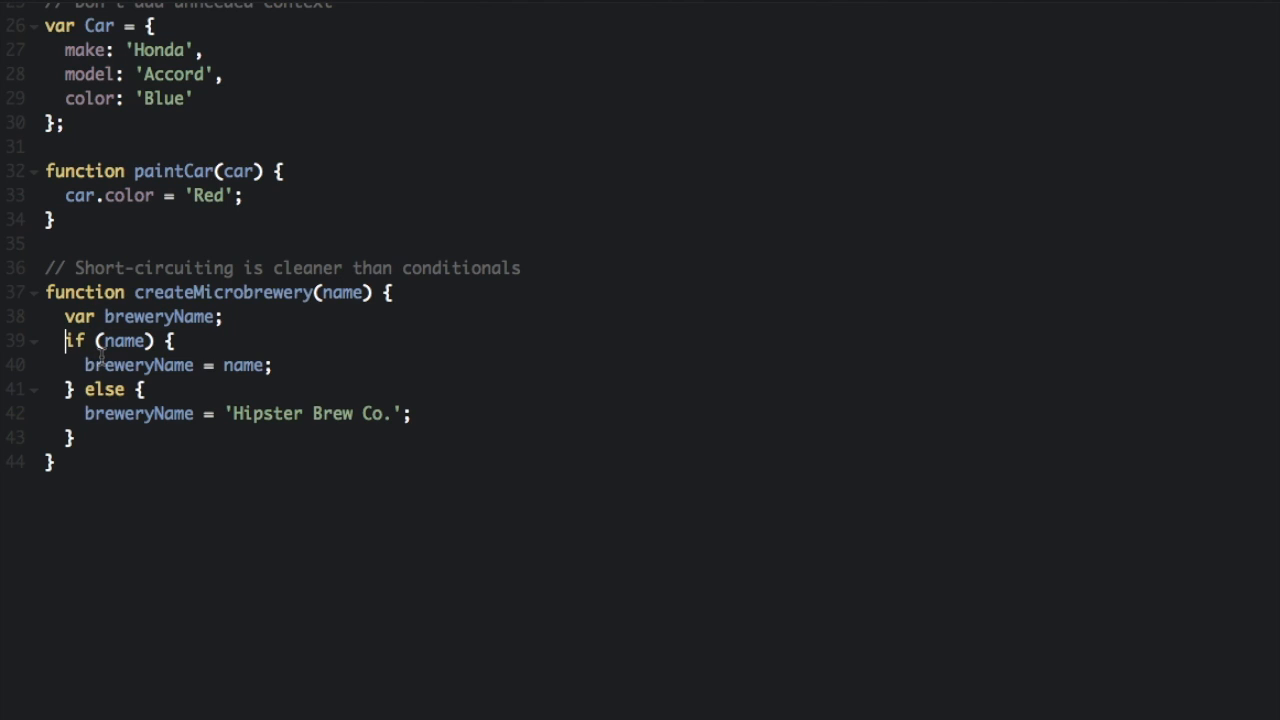
pyautogui.moveTo(77, 440)
pyautogui.write(' = name ||')
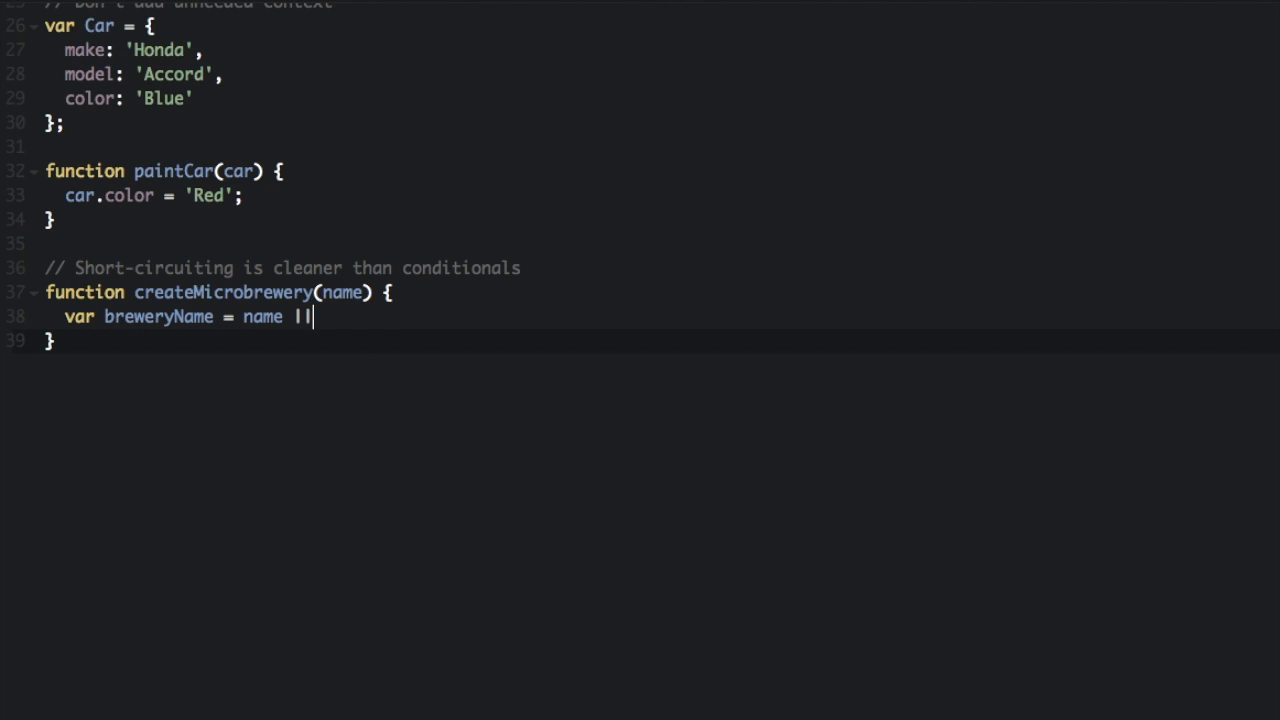
pyautogui.write("'Hipster Brew Co.';")
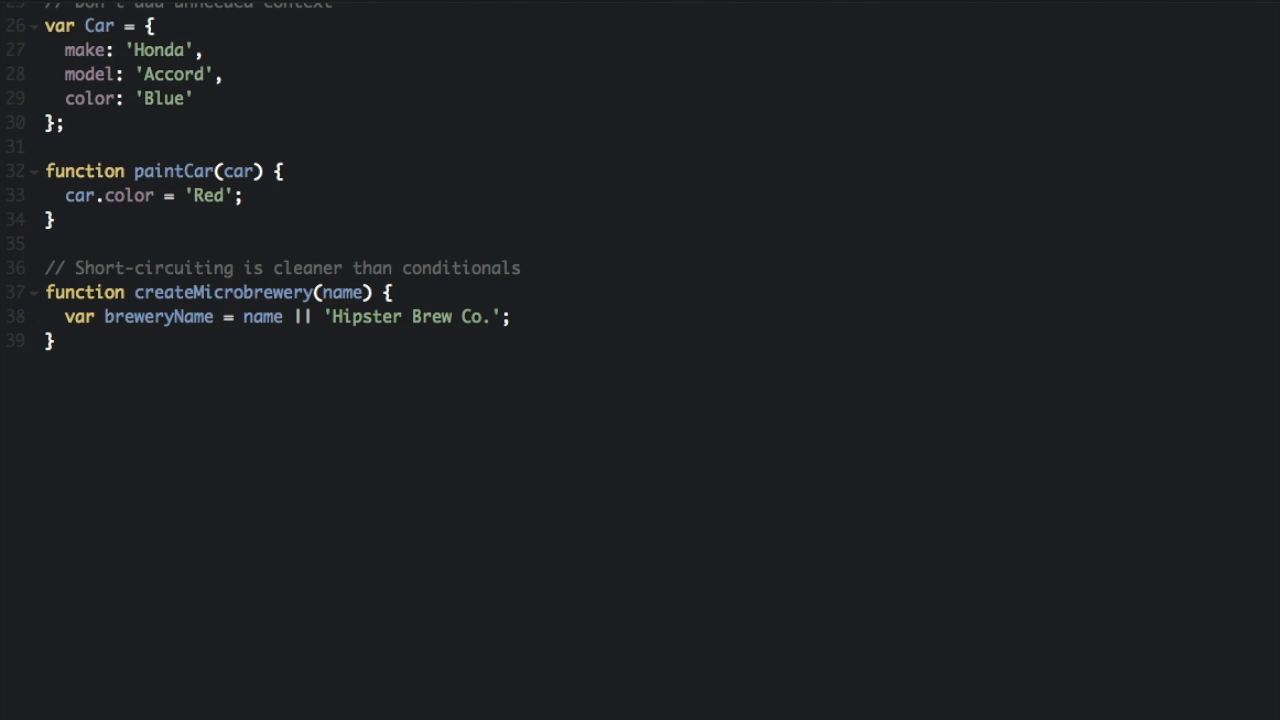
pyautogui.click(512, 316)
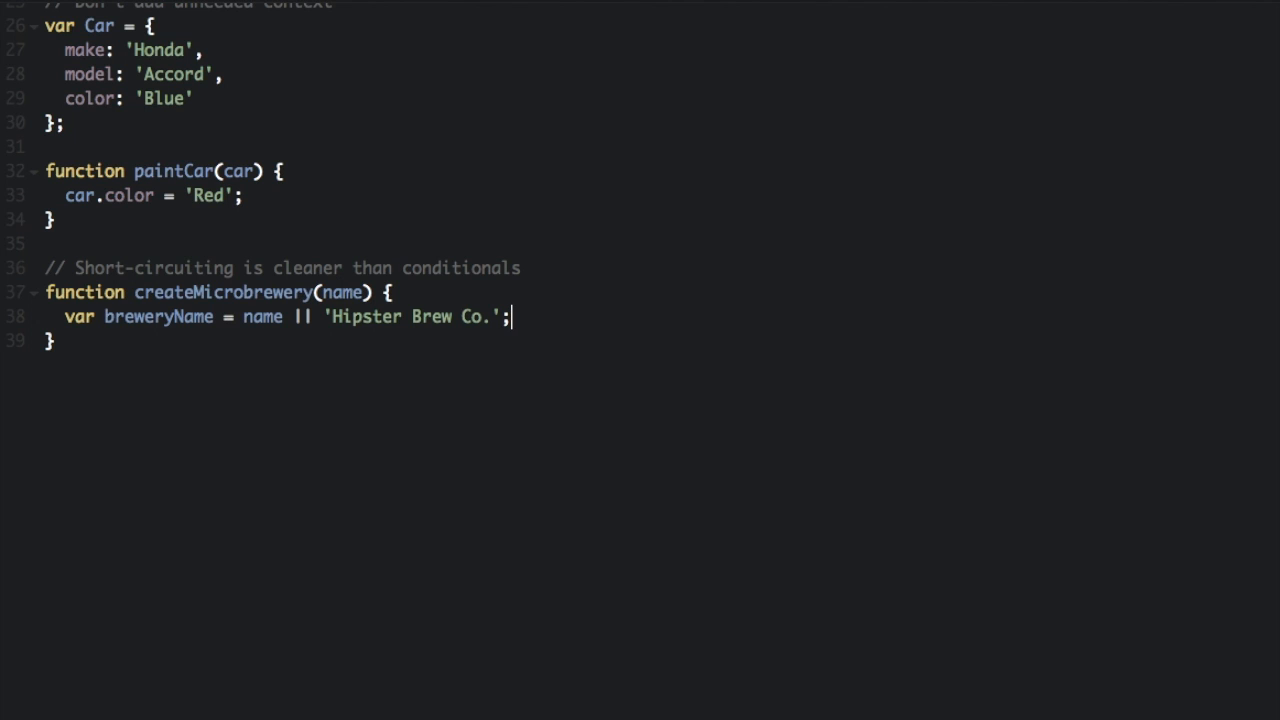